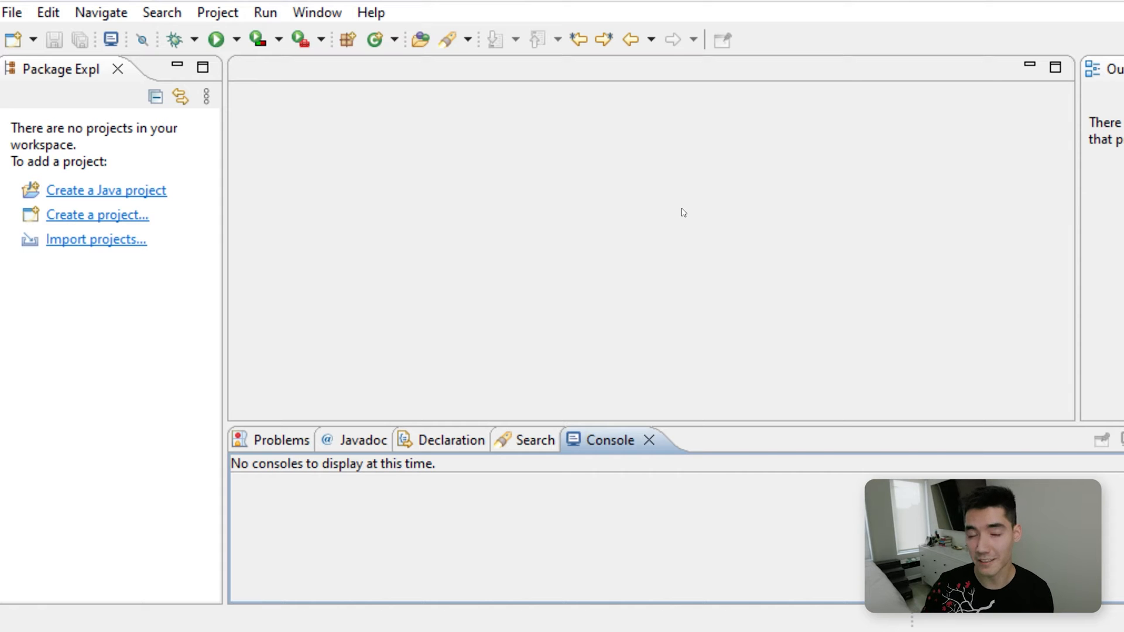
Create a new Java project named MyCoolProject from the File menu
left_click(12, 13)
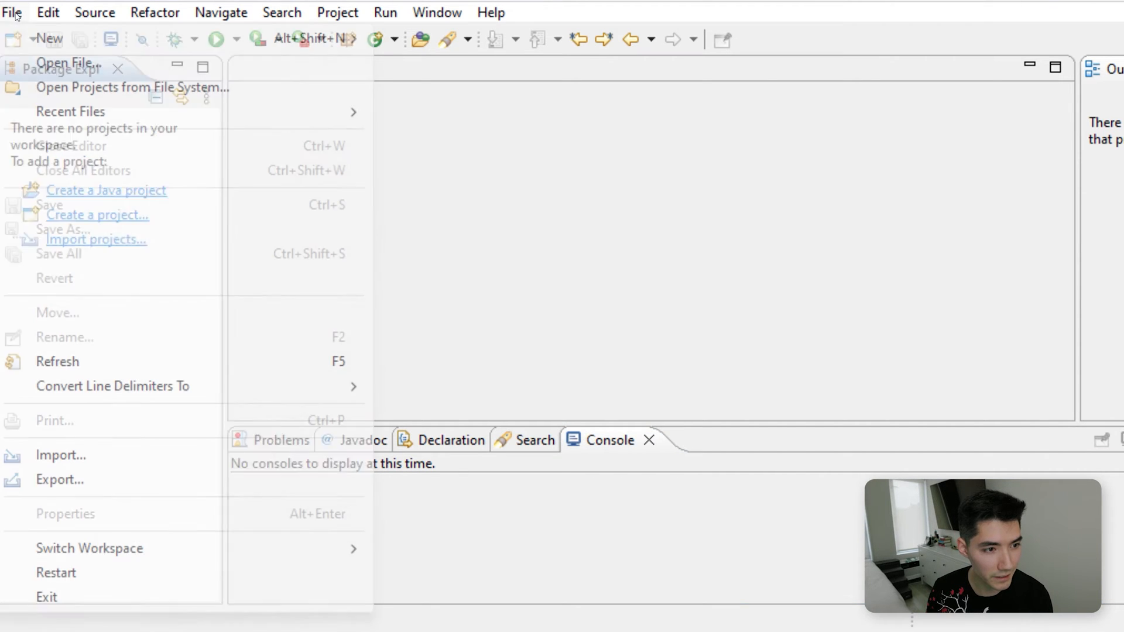
left_click(106, 190)
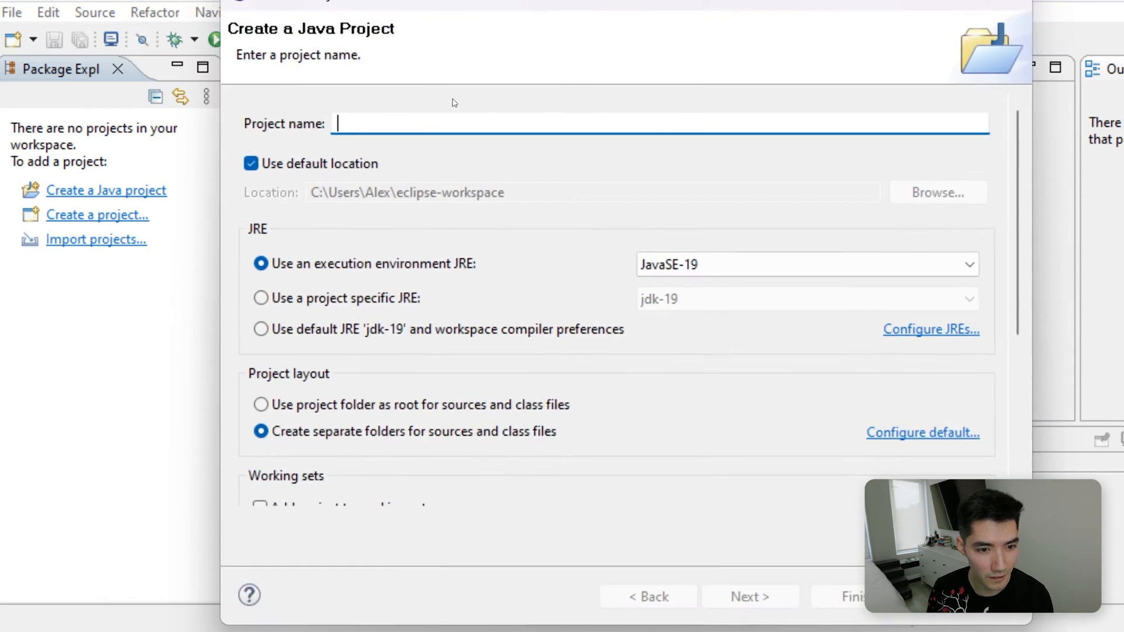
type("My")
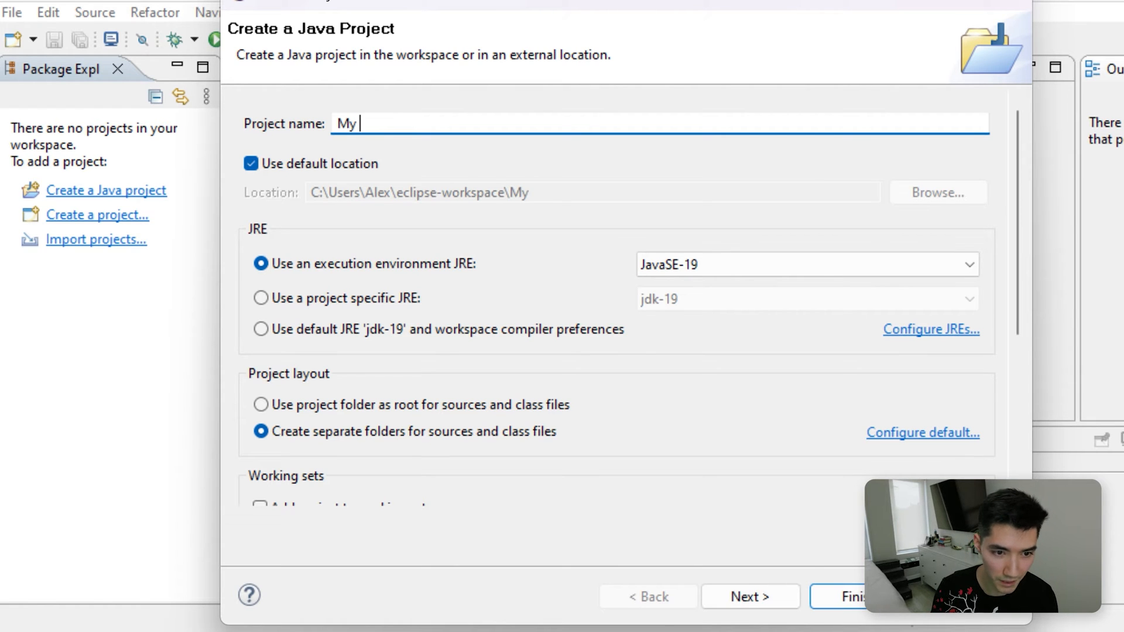
type("CoolProje")
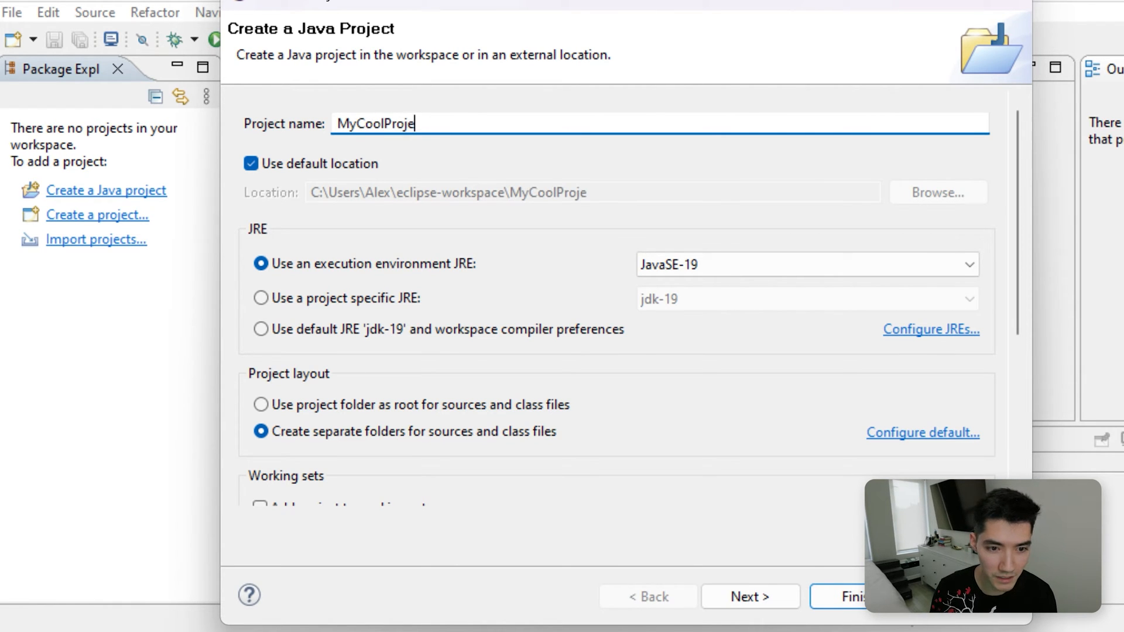
left_click(846, 596)
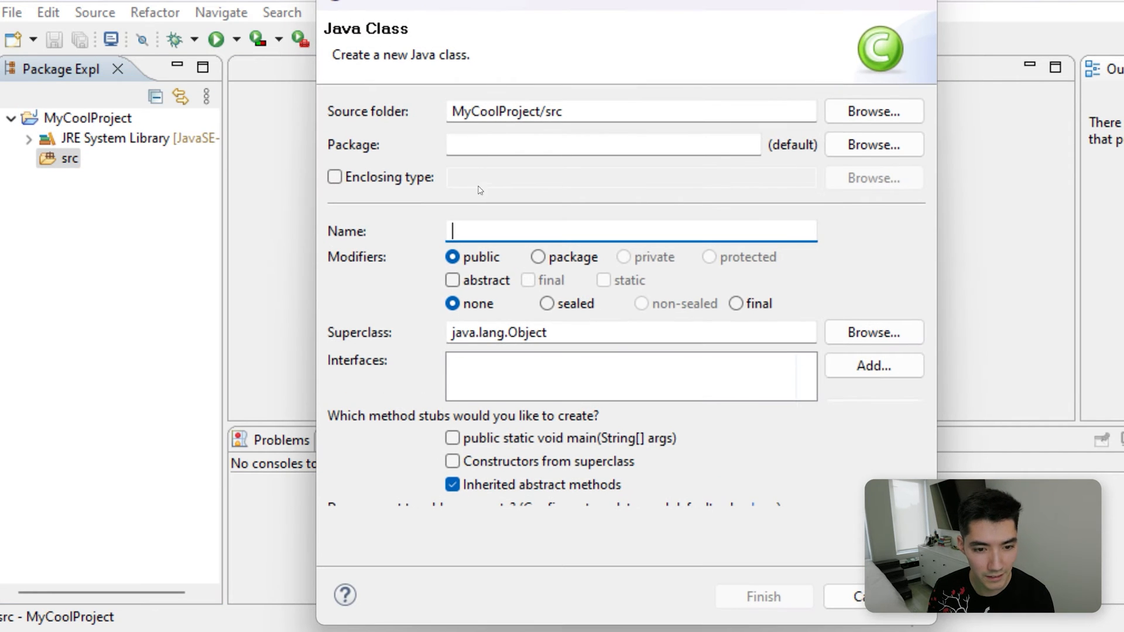
Create the class MyClass with a generated public static void main stub
type("MyClass")
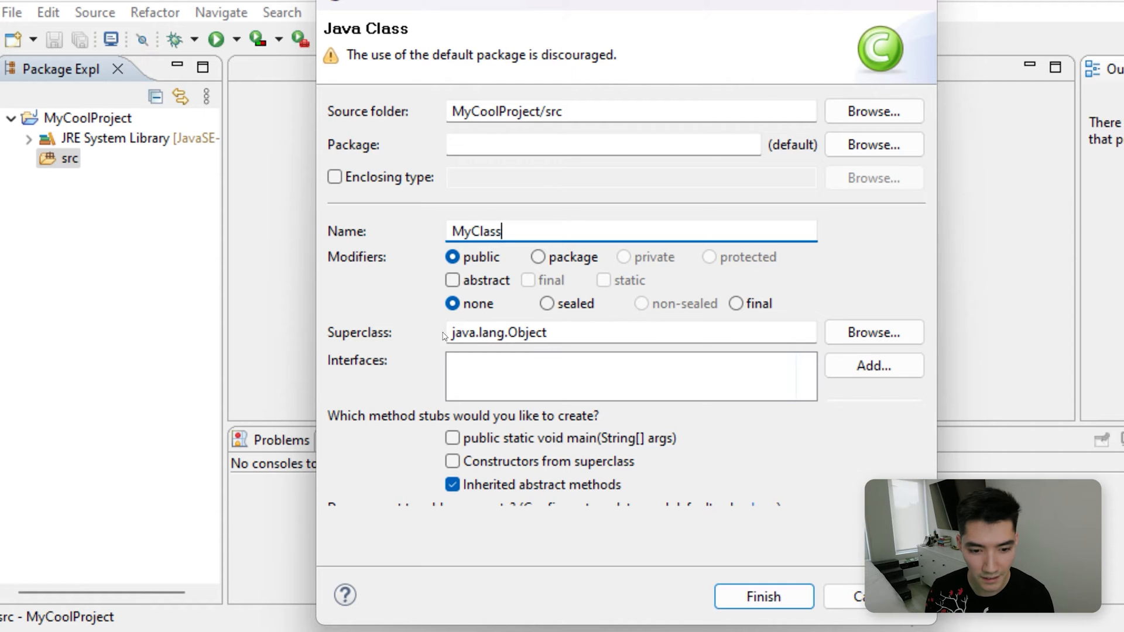
left_click(453, 437)
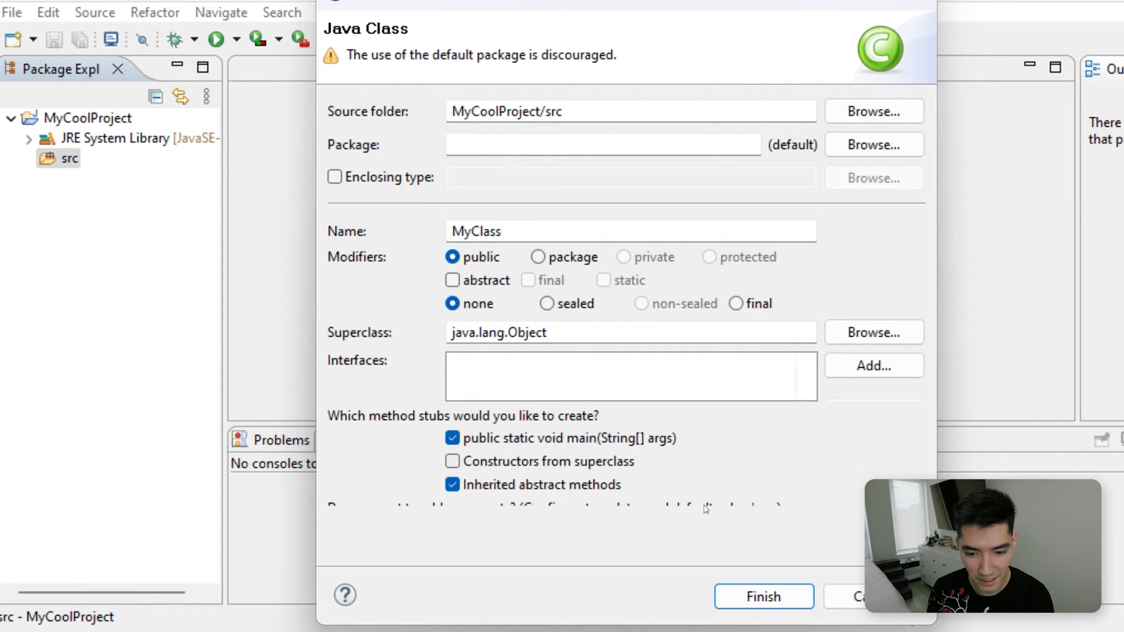
left_click(762, 596)
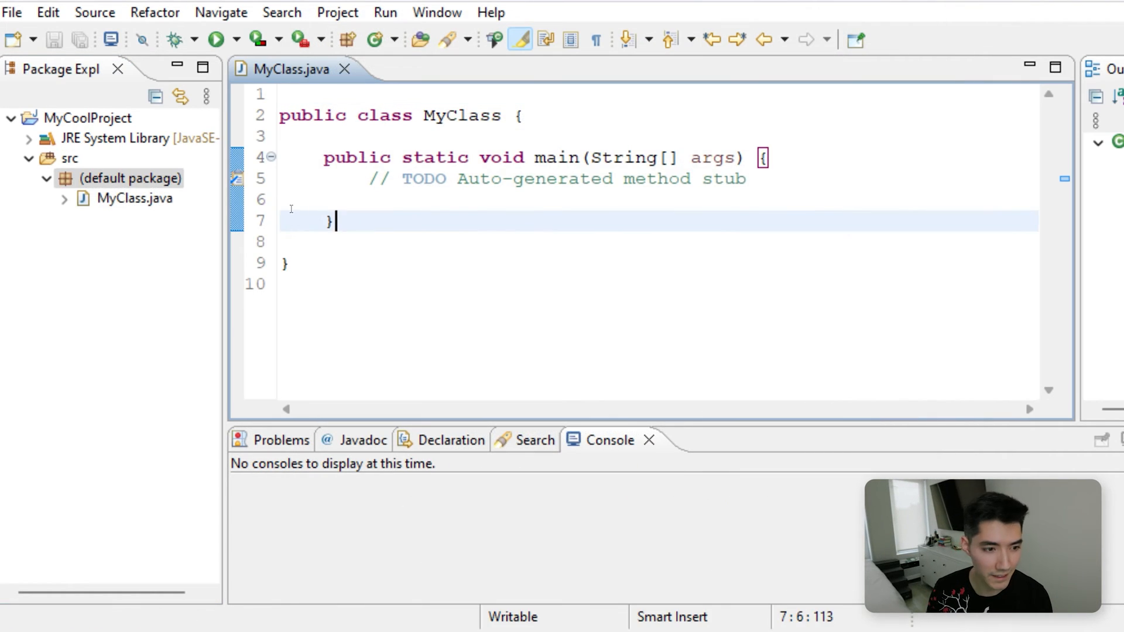
Add a new class named SayHiClass to the default package
right_click(108, 179)
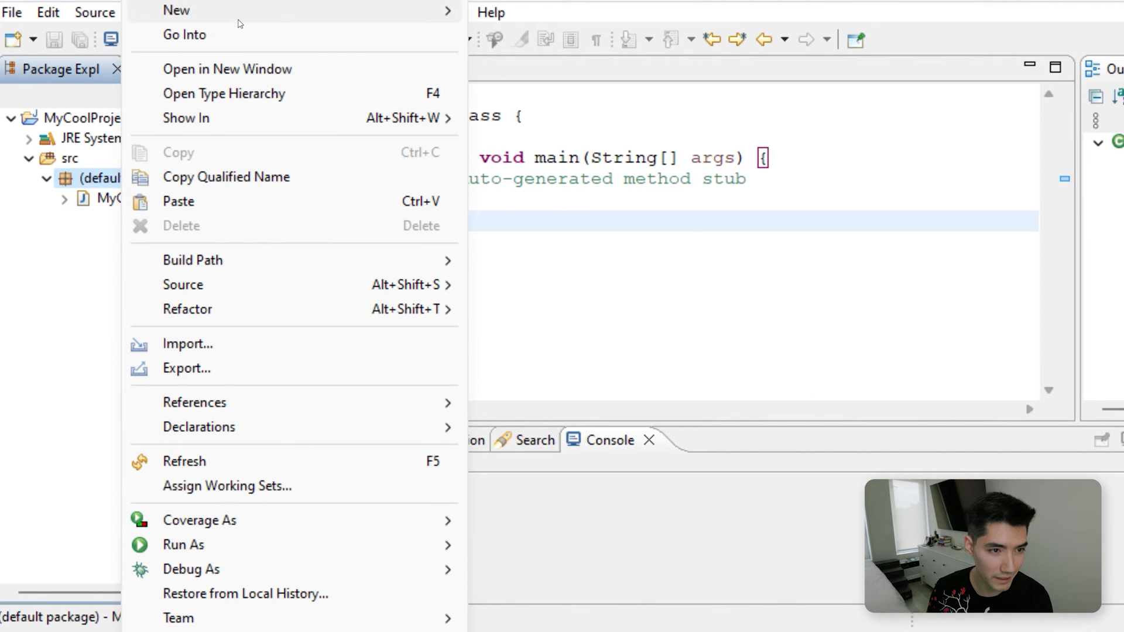
left_click(176, 10)
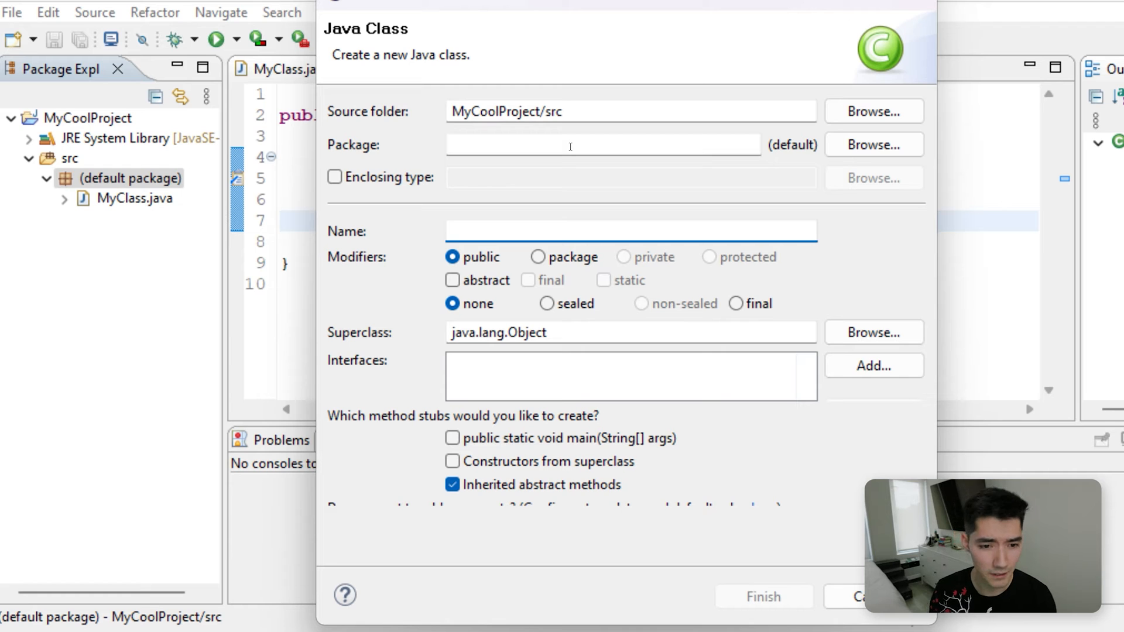
type("Say")
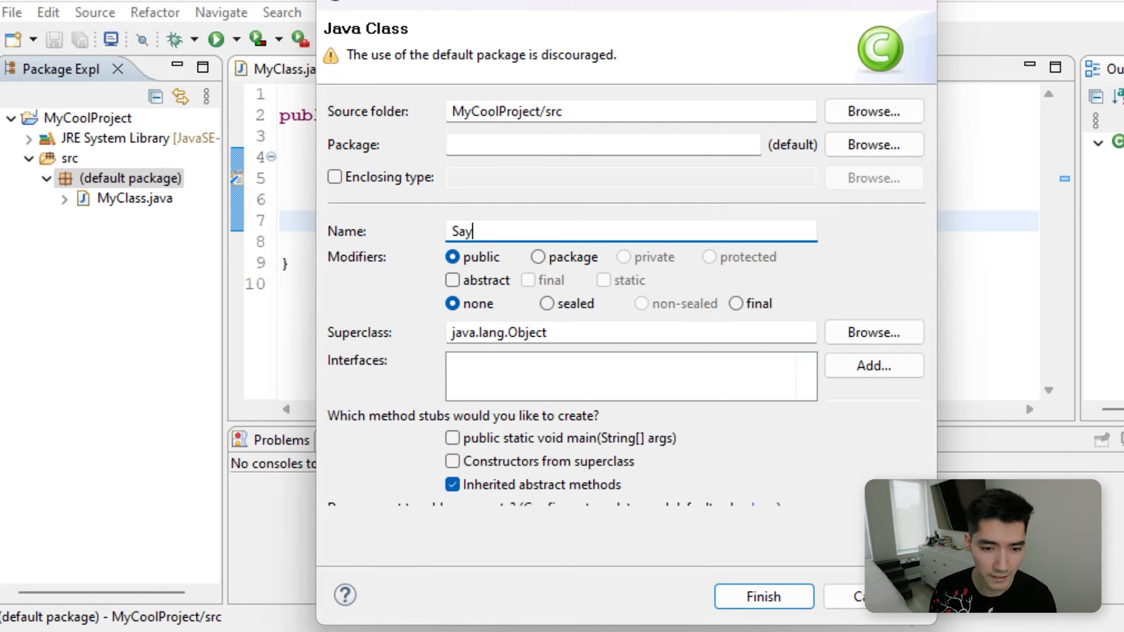
type("HiC")
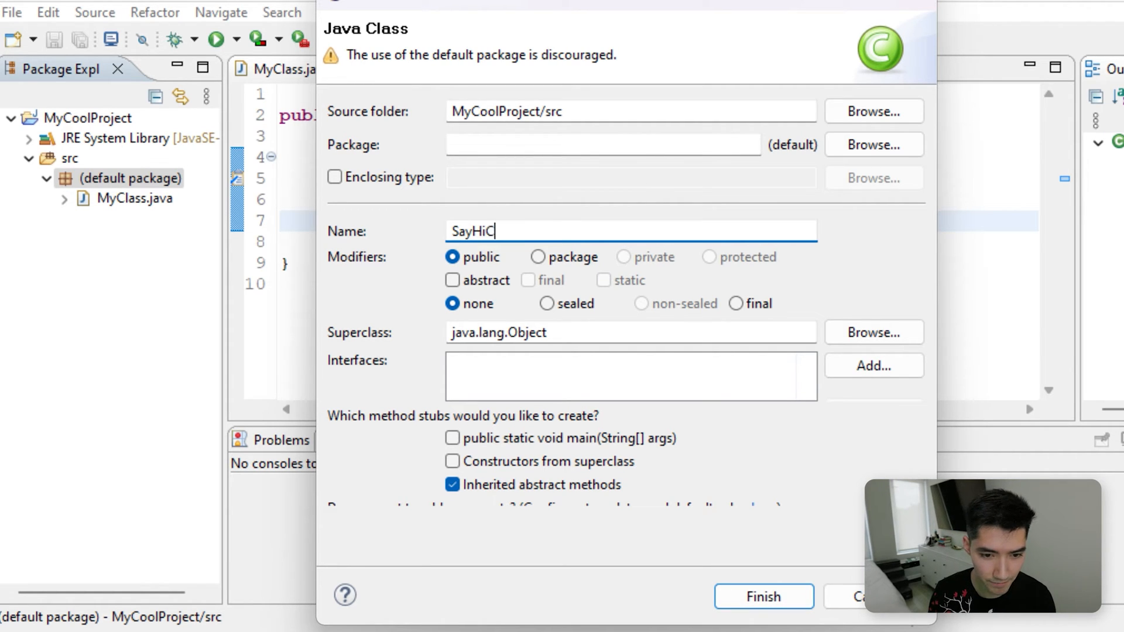
type("lass")
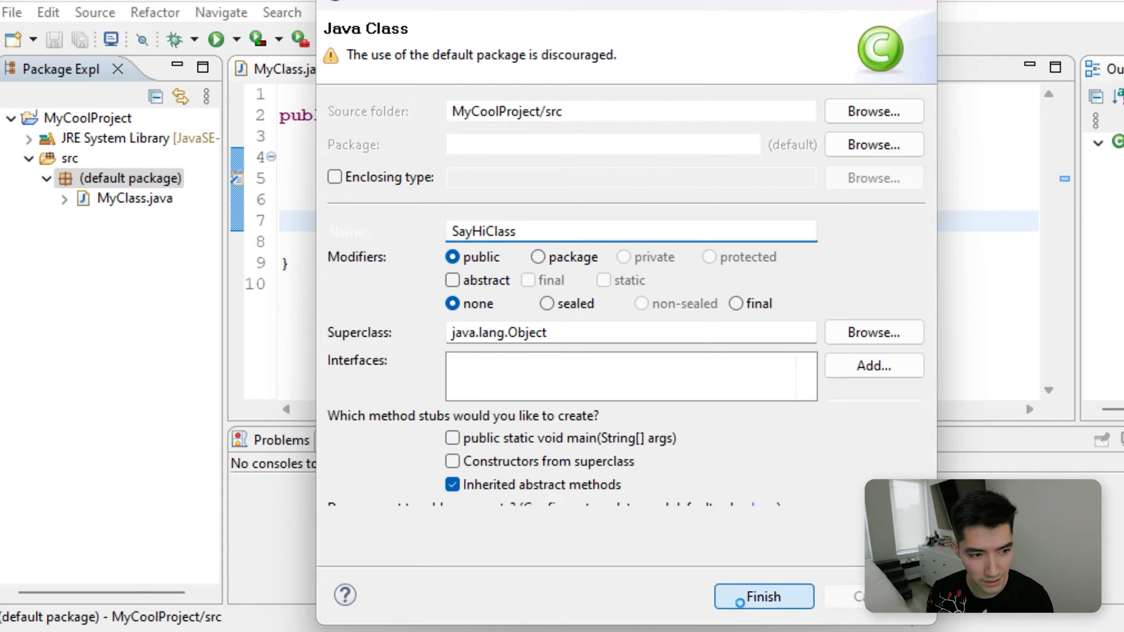
left_click(762, 597)
type("public")
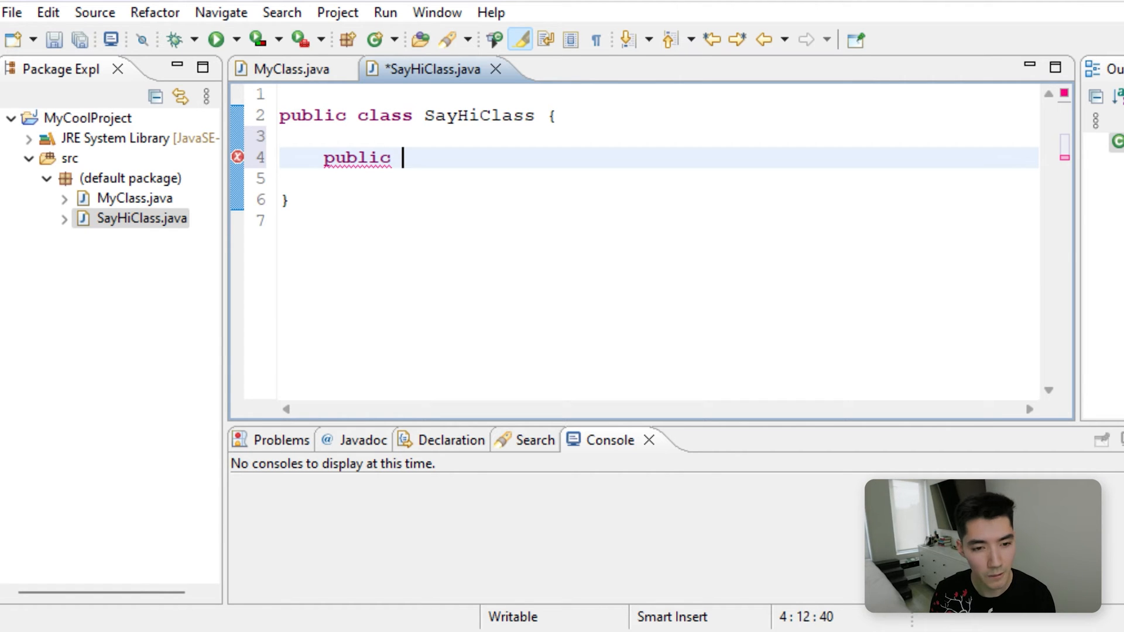
Write a public sayHi() method in SayHiClass that prints "hi!!!"
type("void say")
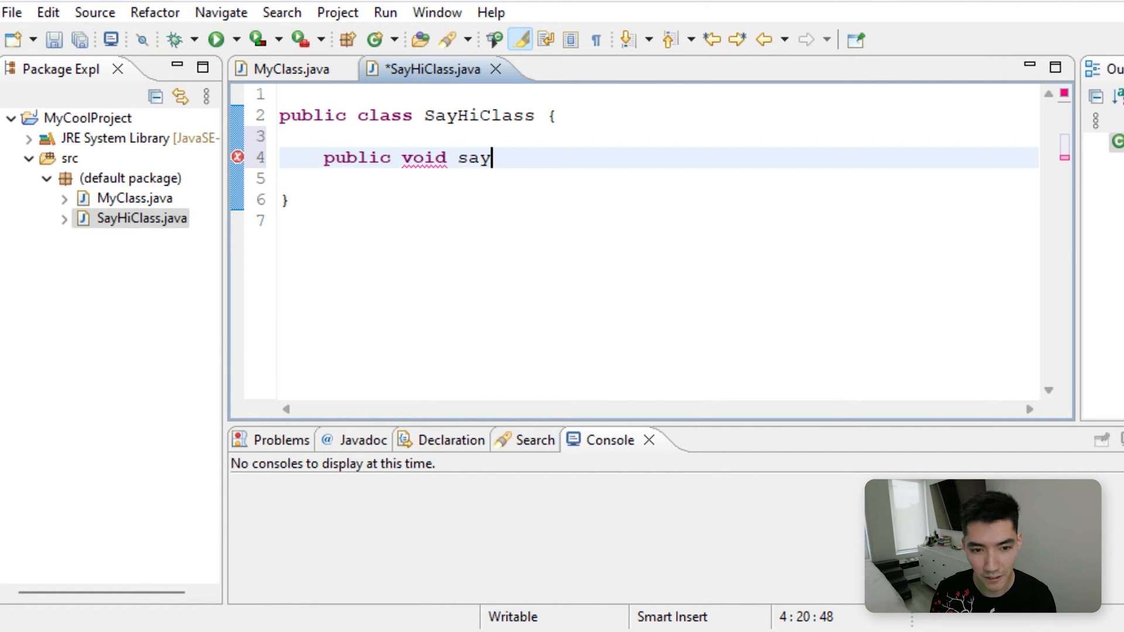
type("Hi() {")
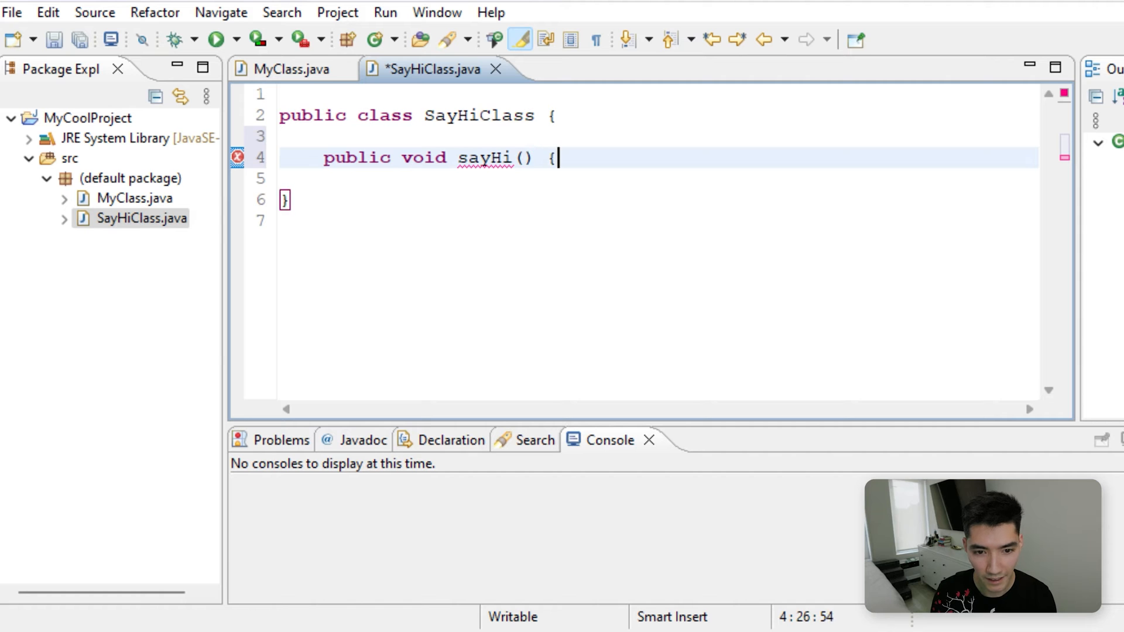
type("System.out.p")
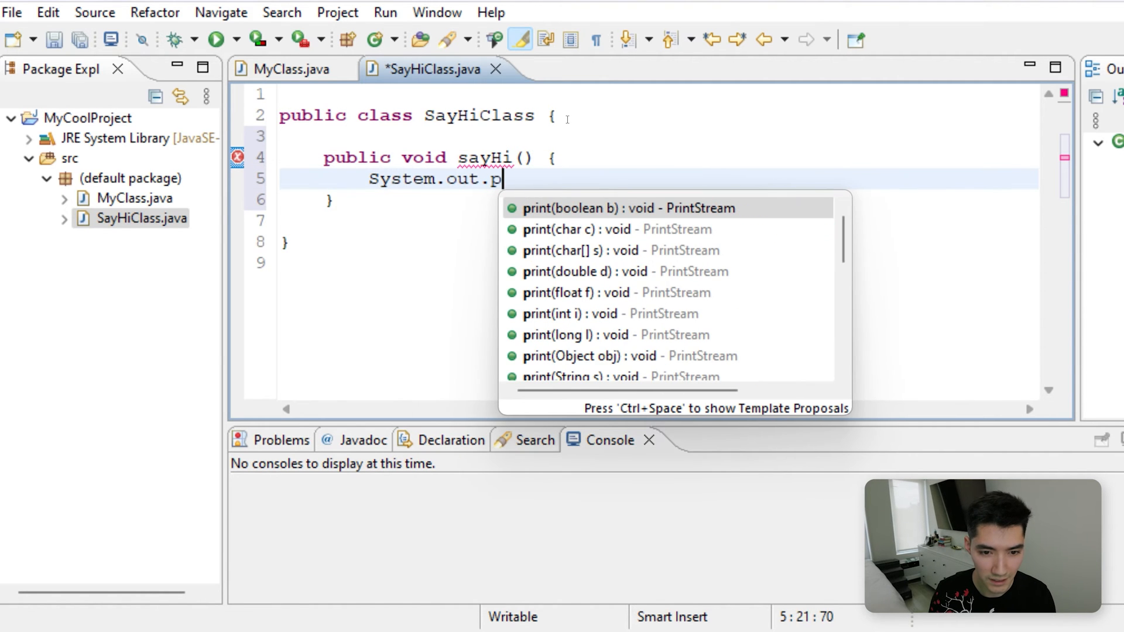
type("rintln(")
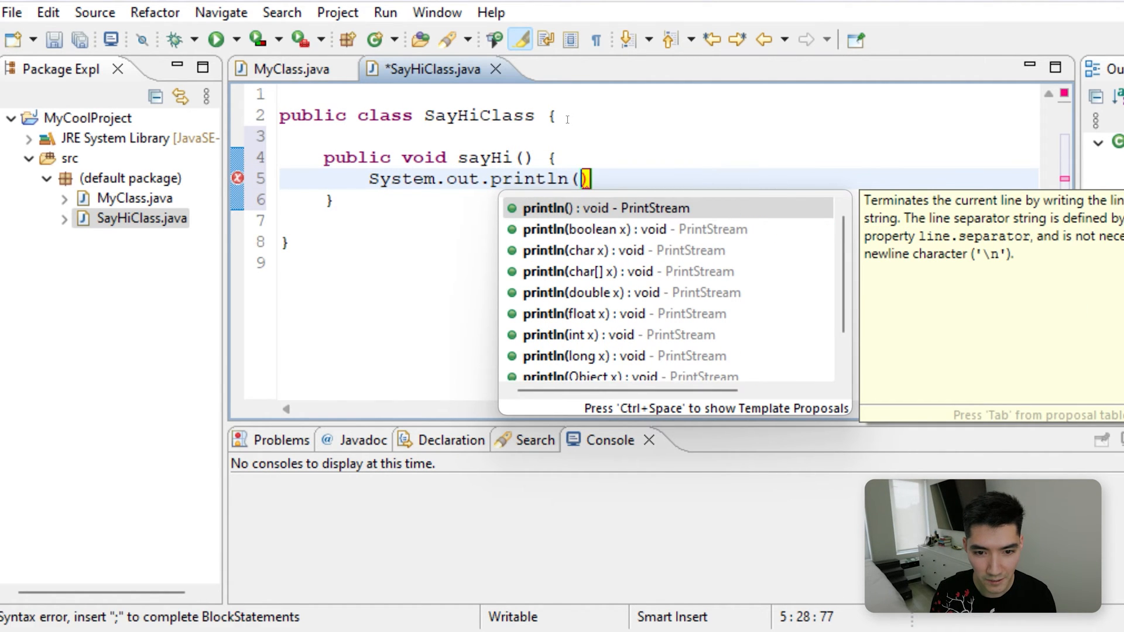
type("\"h")
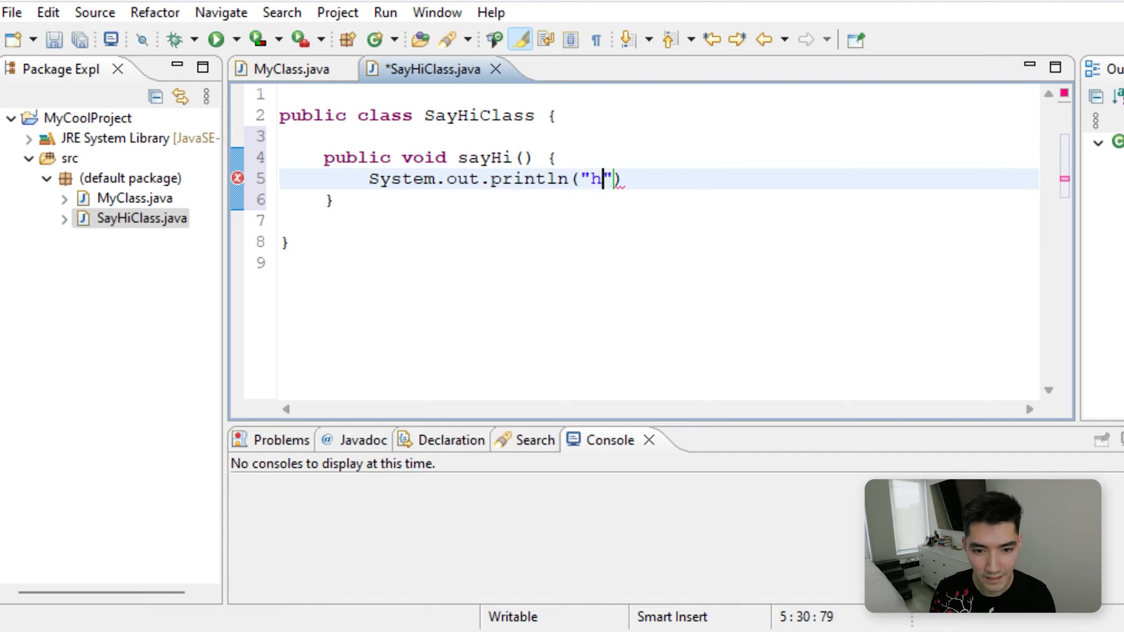
type("i!!!")
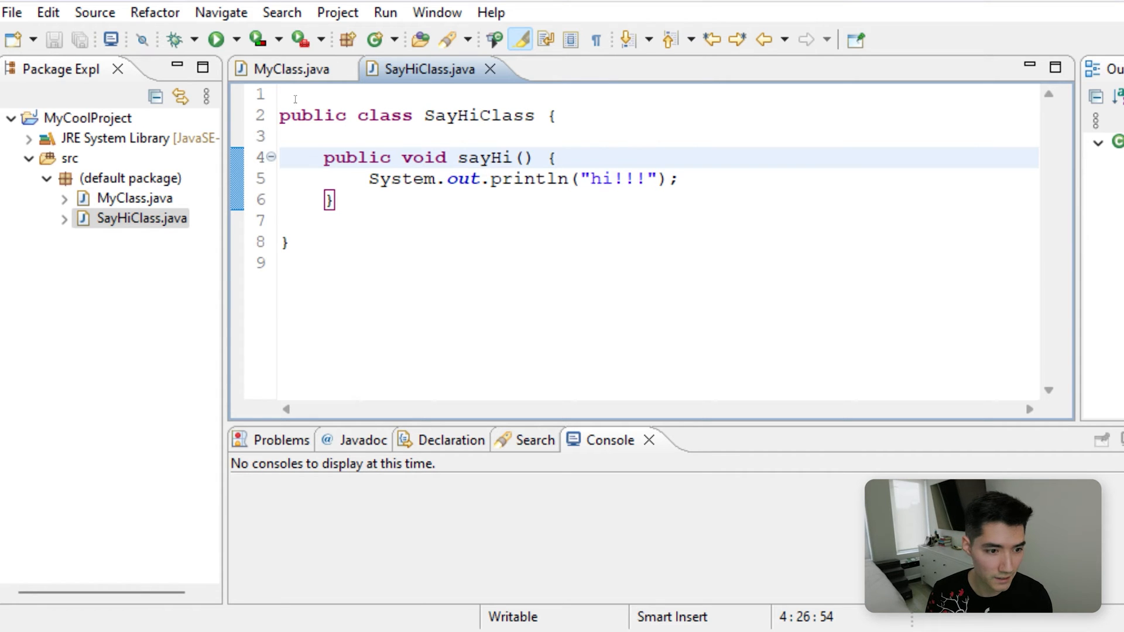
left_click(133, 199)
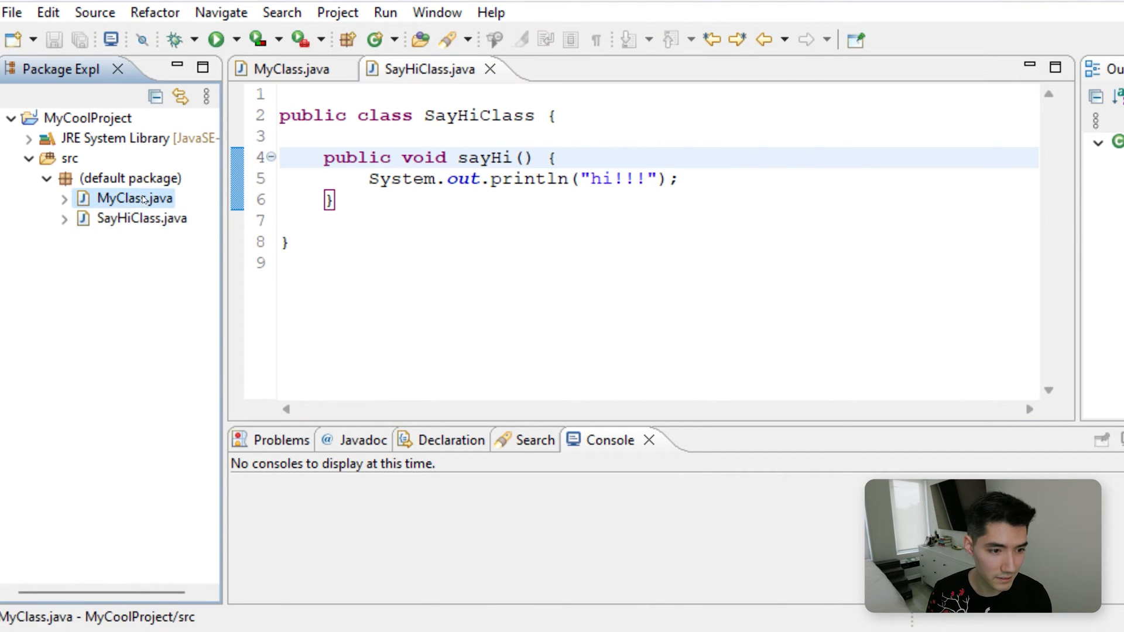
In MyClass main, create SayHiClass s, call s.sayHi(), and run it
left_click(128, 179)
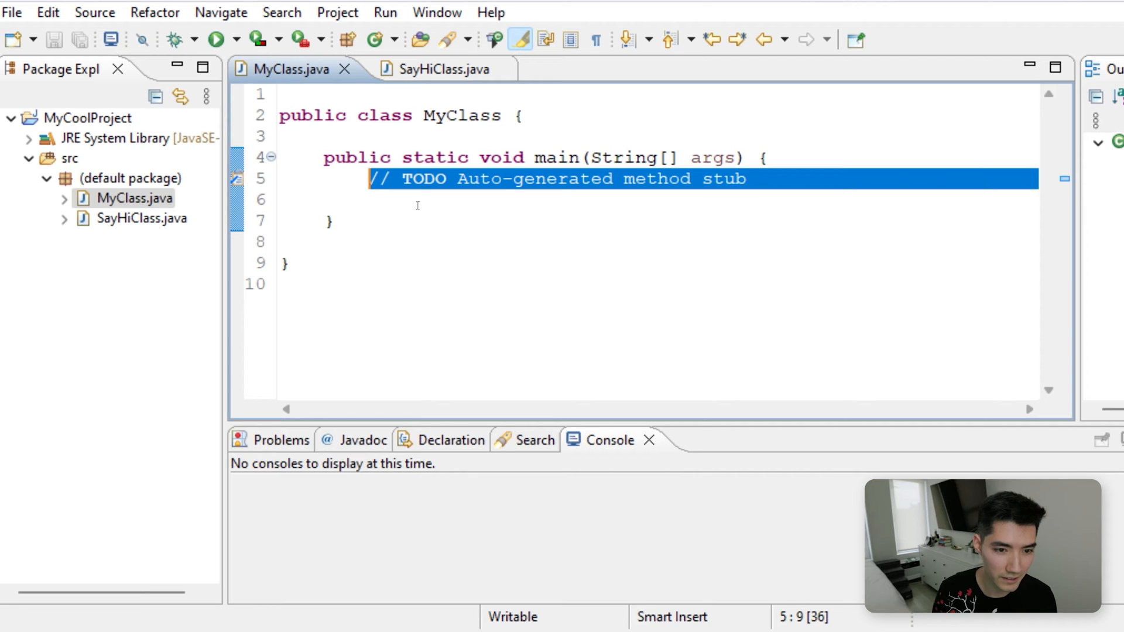
type("Say")
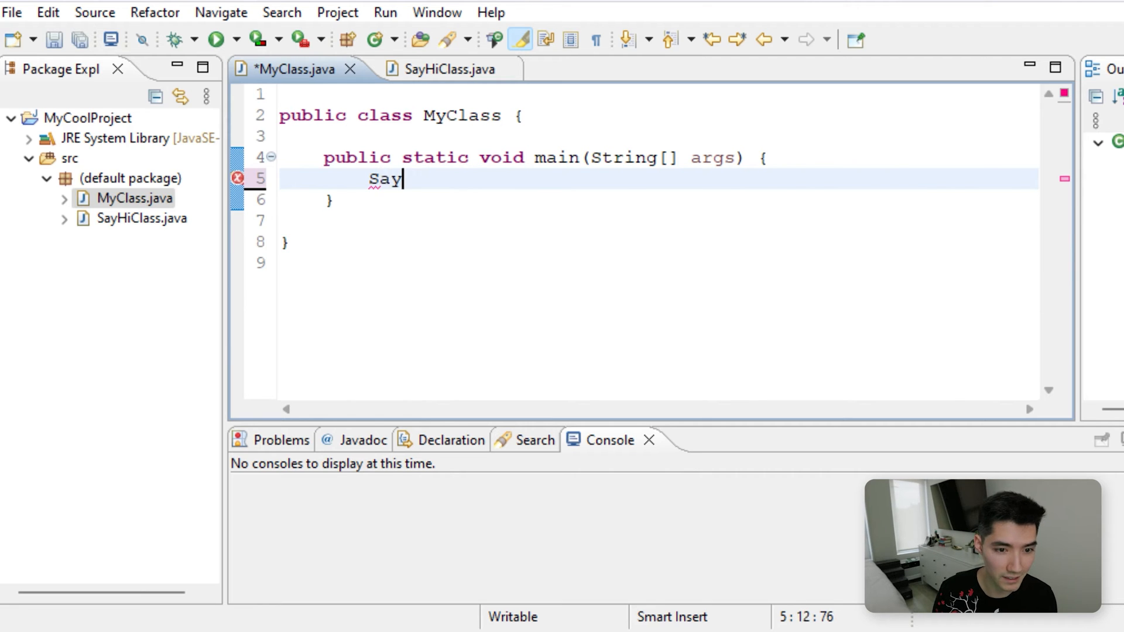
type("Hi")
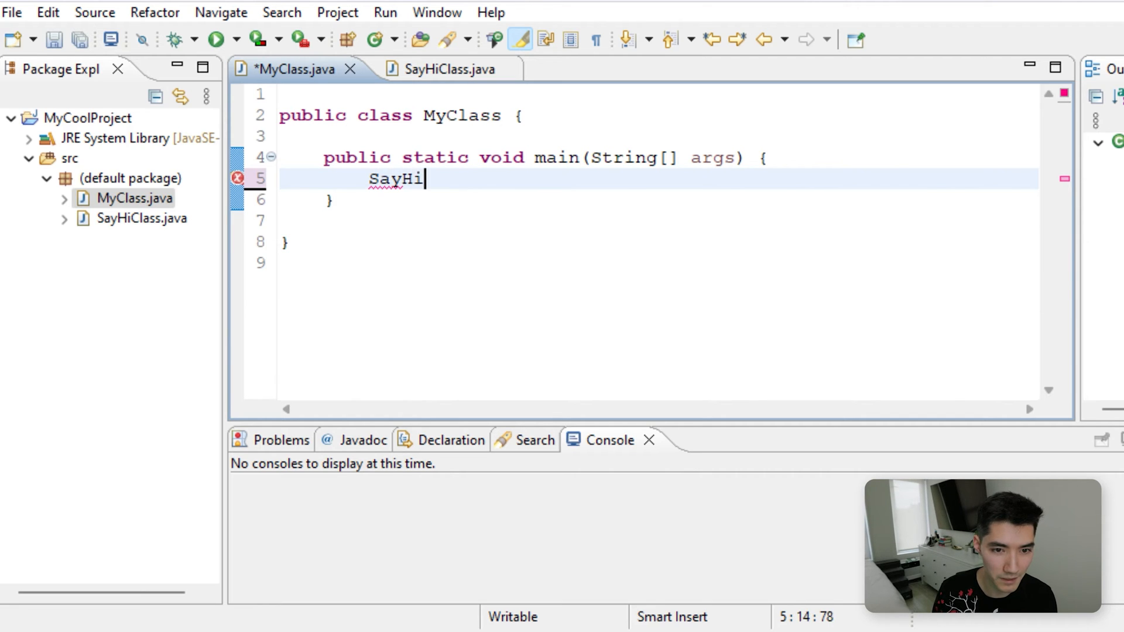
type("Class")
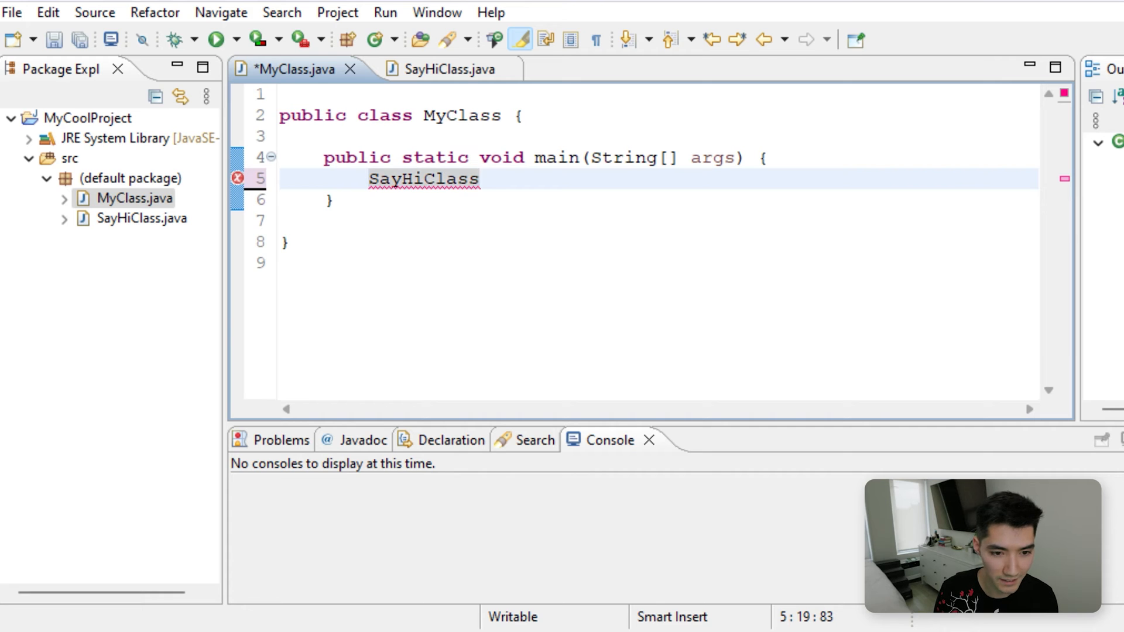
type("s = new S")
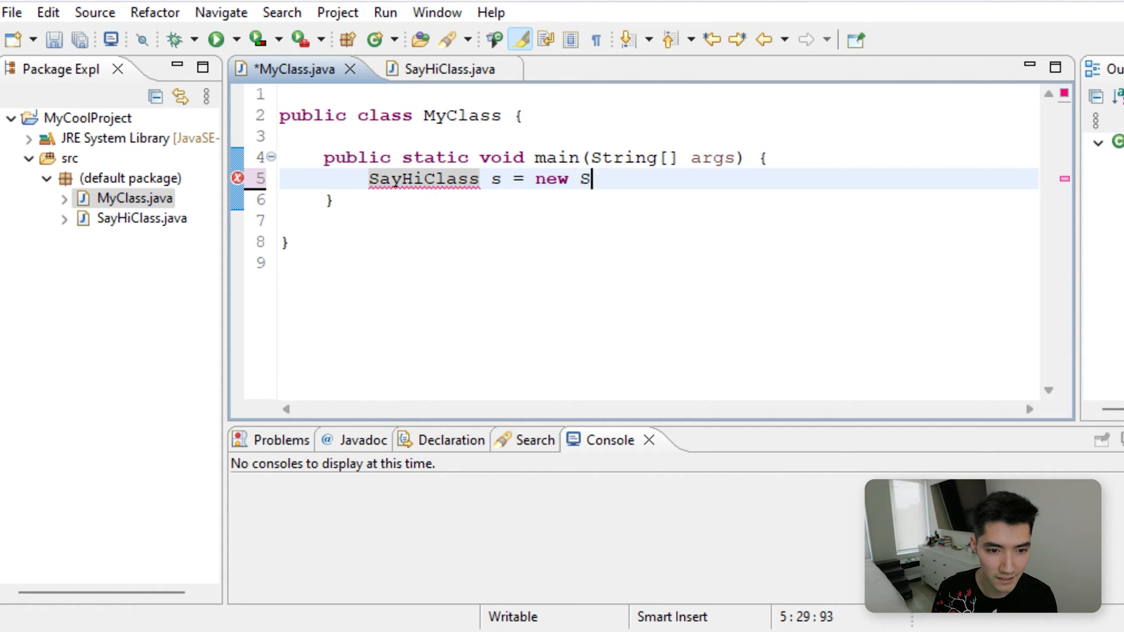
type("ayHiClass();")
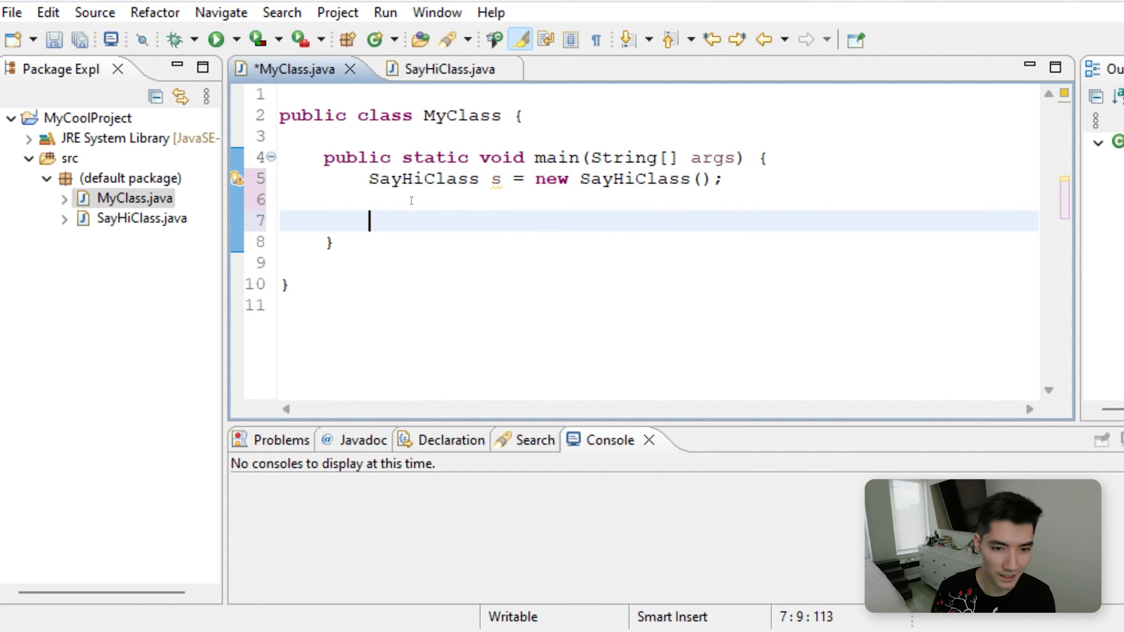
type("s.sayHi();")
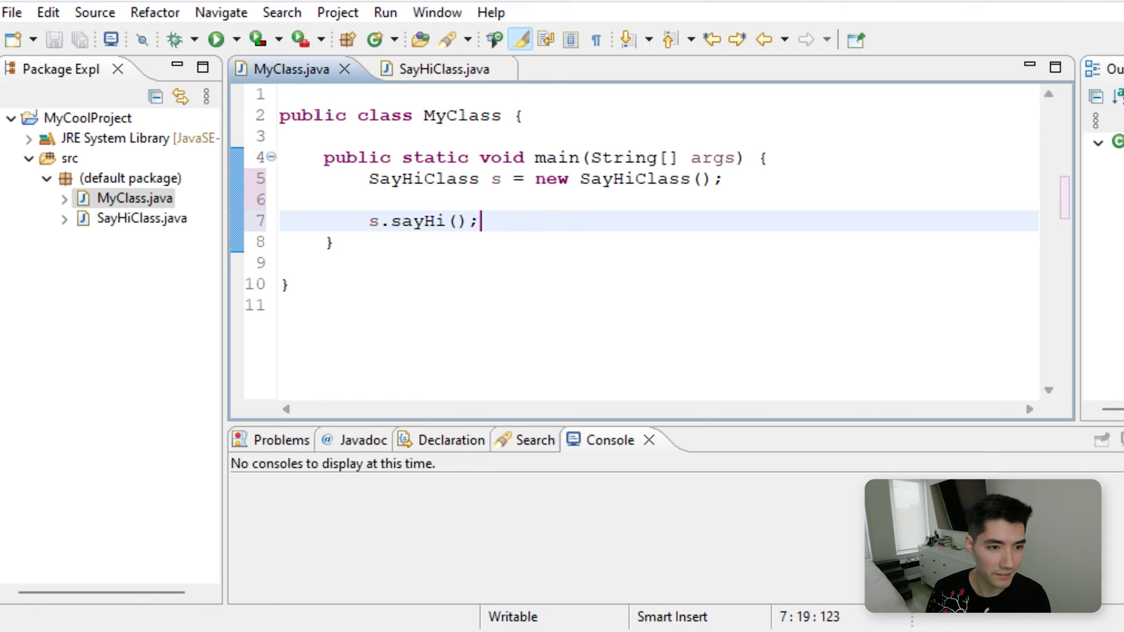
left_click(217, 39)
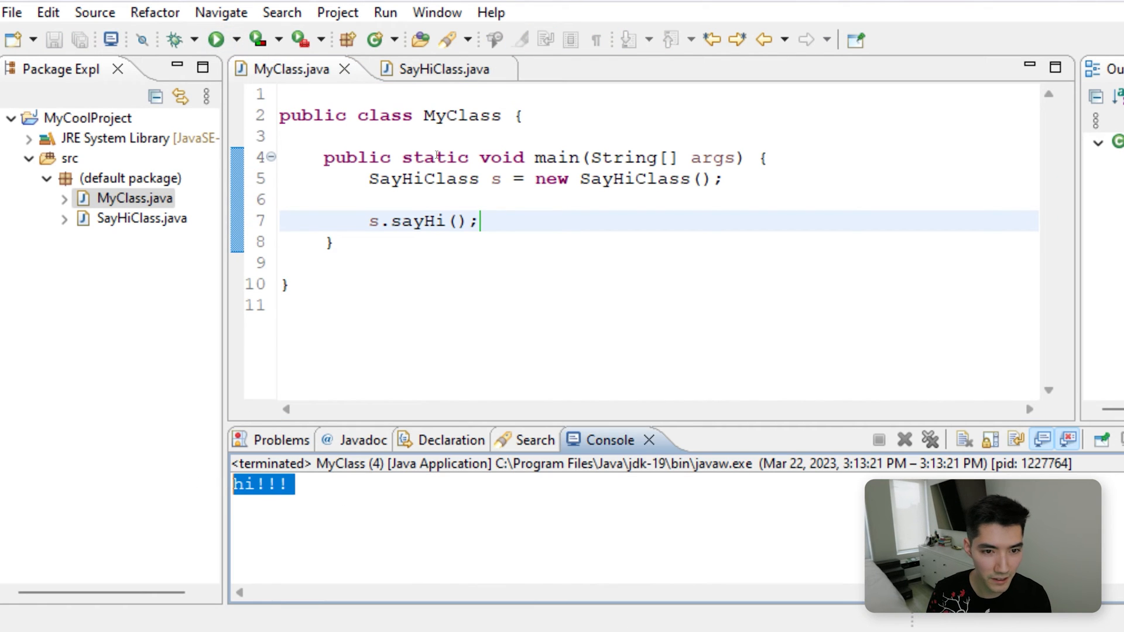
left_click(431, 69)
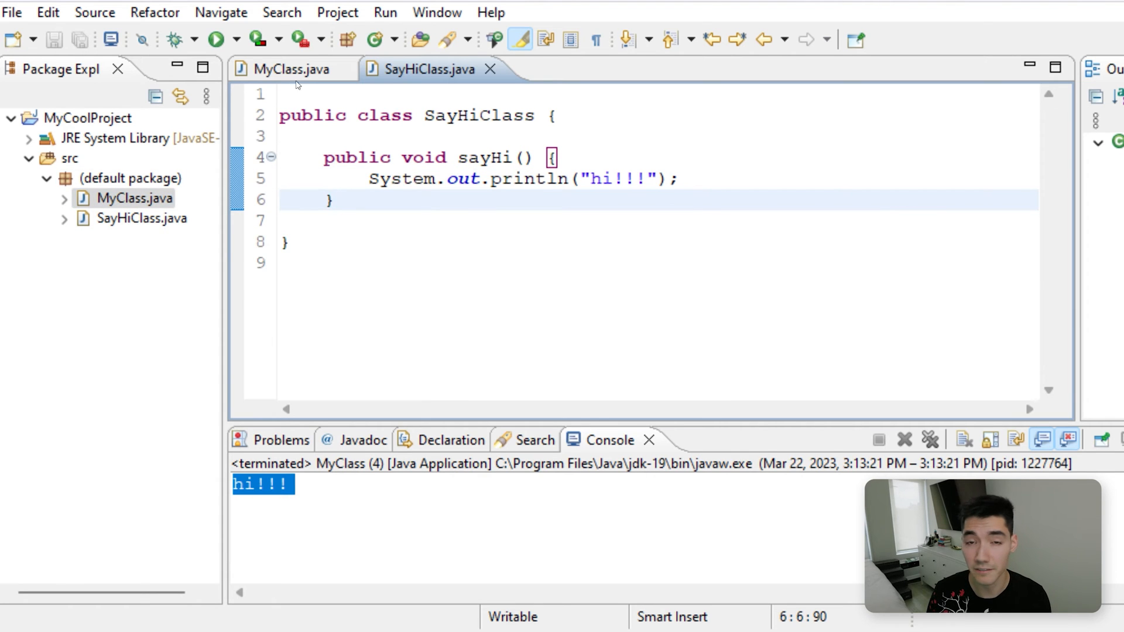
left_click(290, 69)
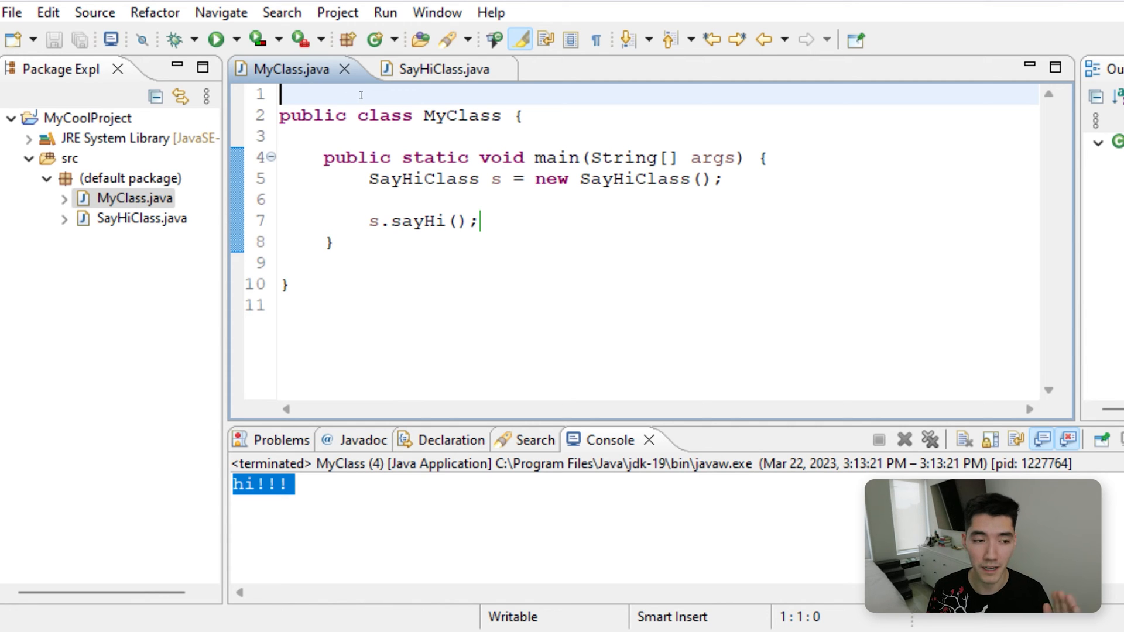
mouse_move(475, 136)
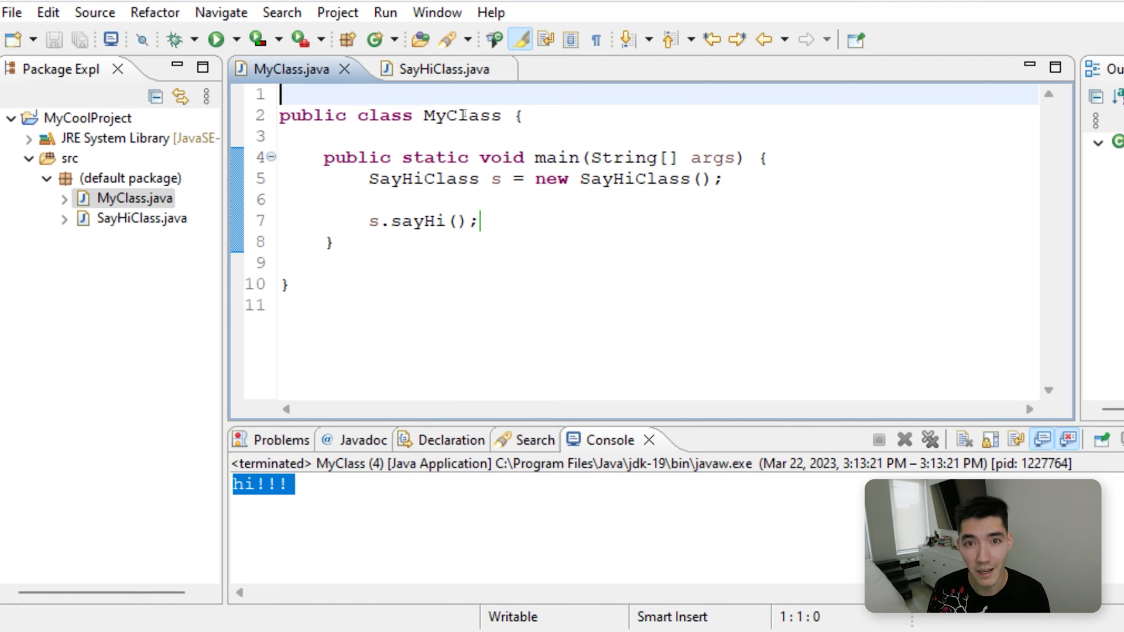
mouse_move(463, 116)
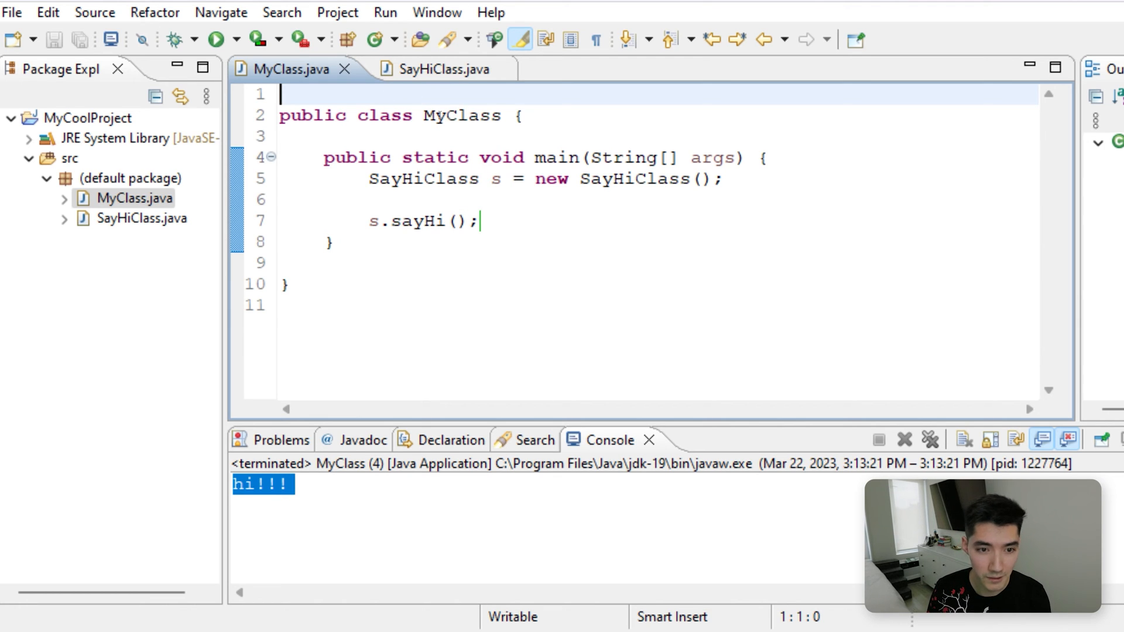
Add a public saySomething(String word) method to SayHiClass that prints word
left_click(428, 69)
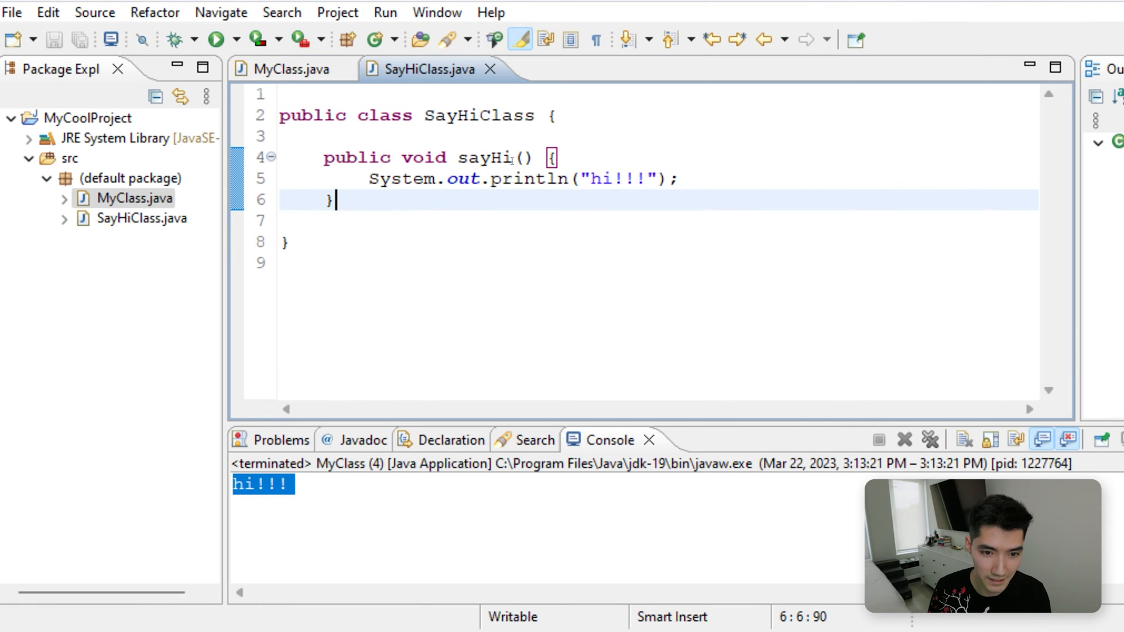
key("Enter")
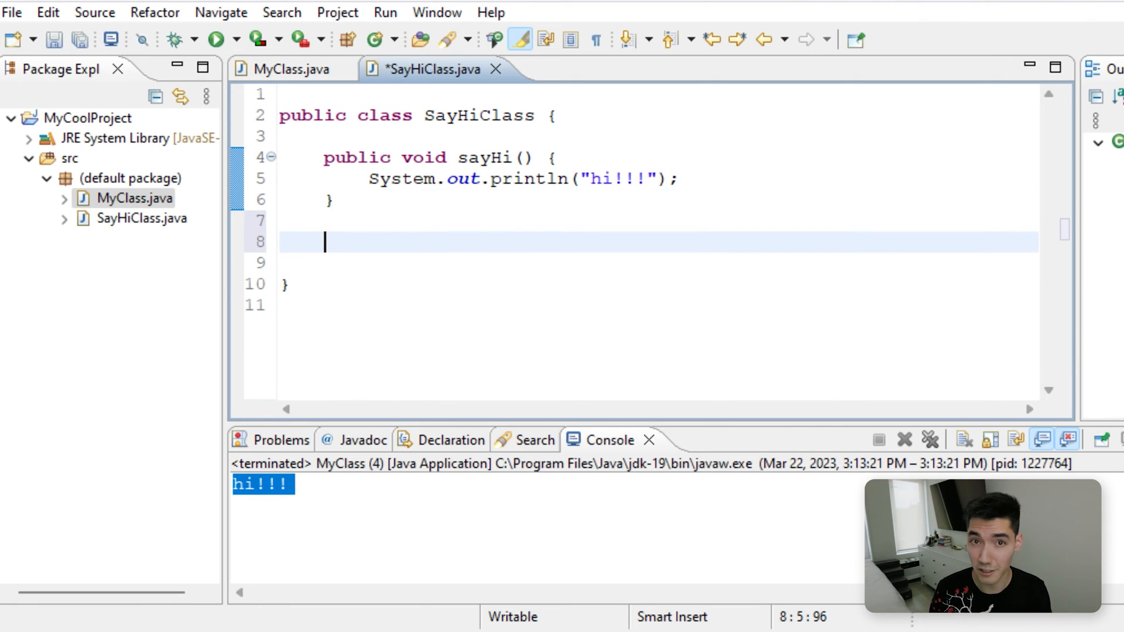
type("public")
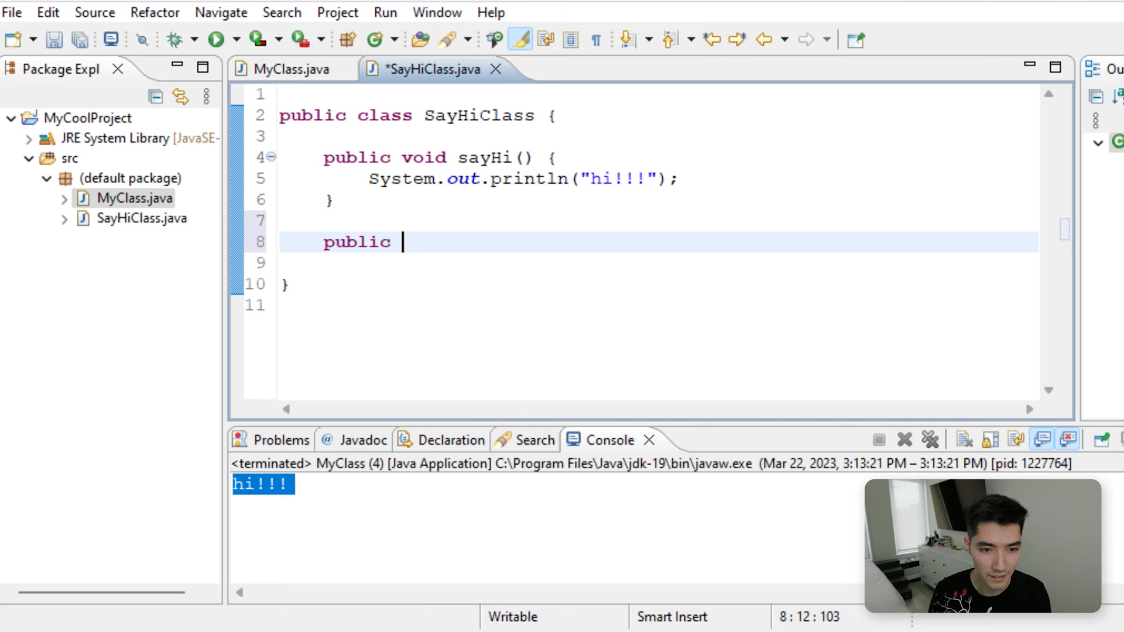
type("void sayS")
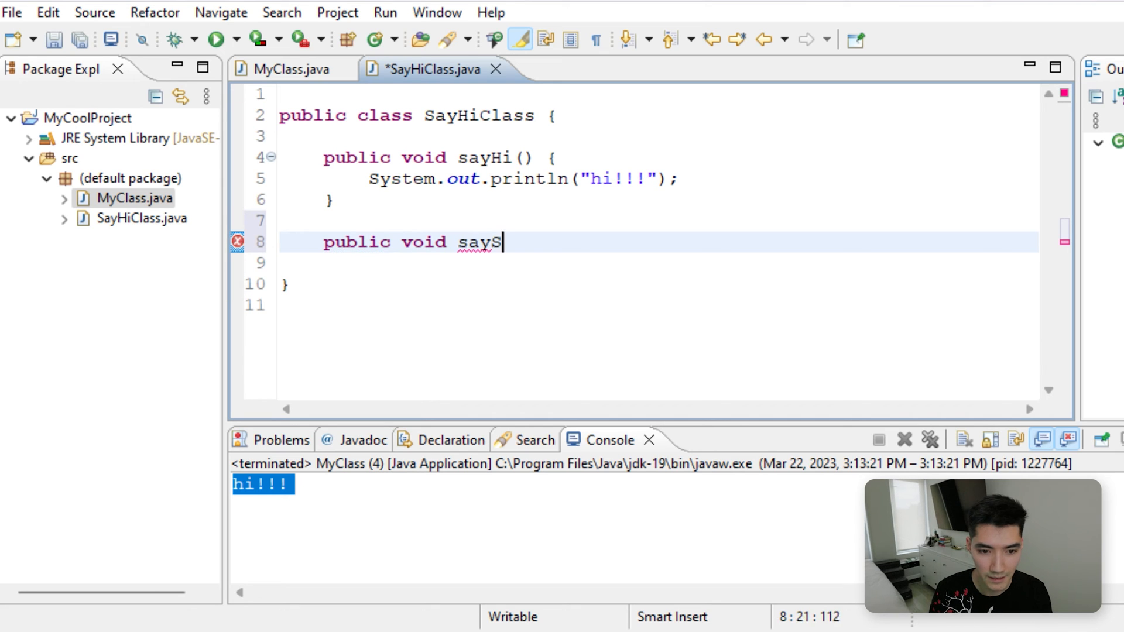
type("omething()")
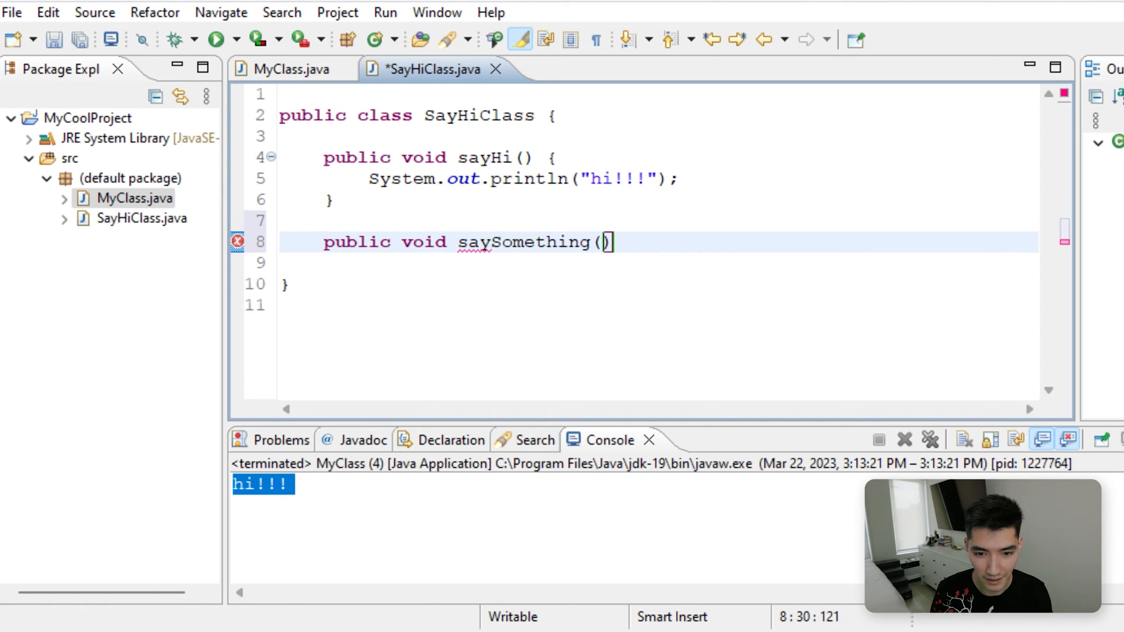
type("String")
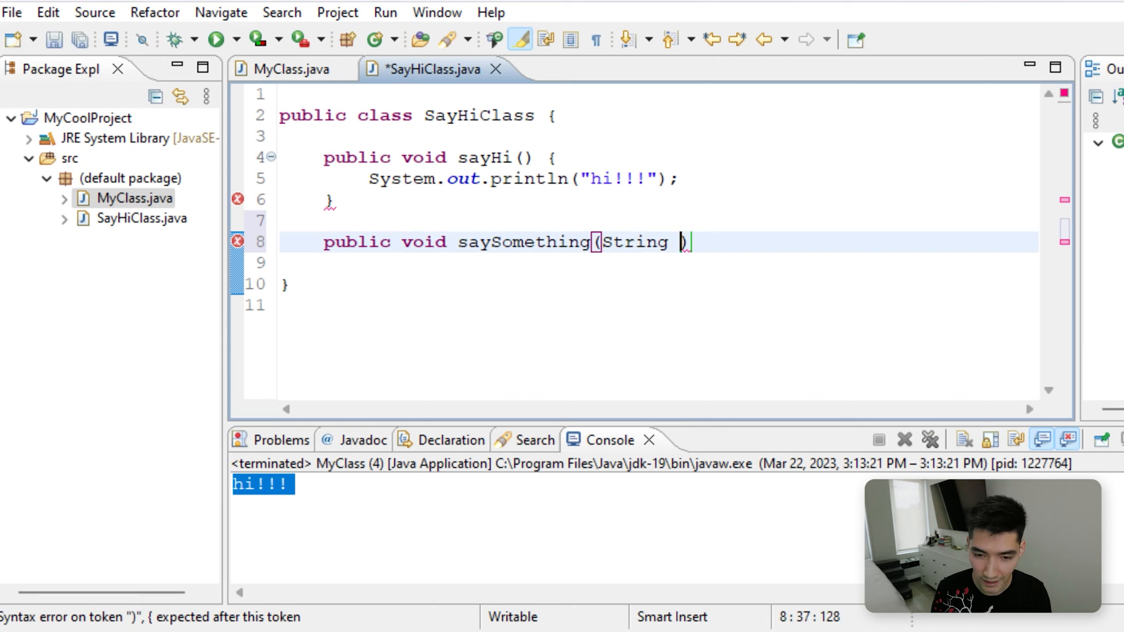
type("word")
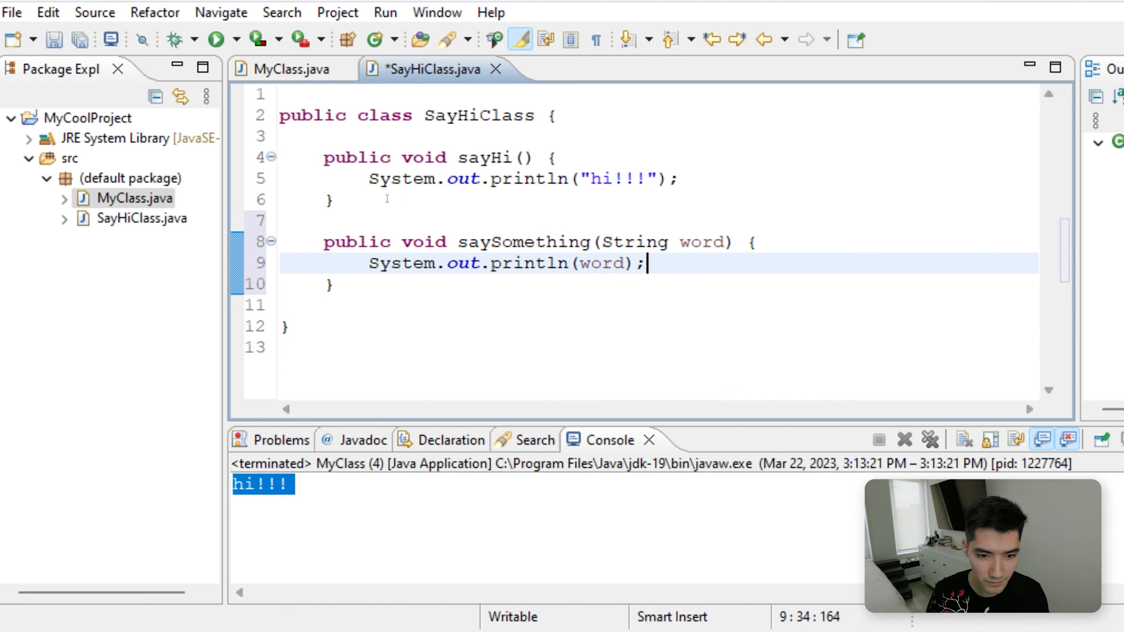
Add s.saySomething("This is so cool!") to MyClass and run it
left_click(287, 69)
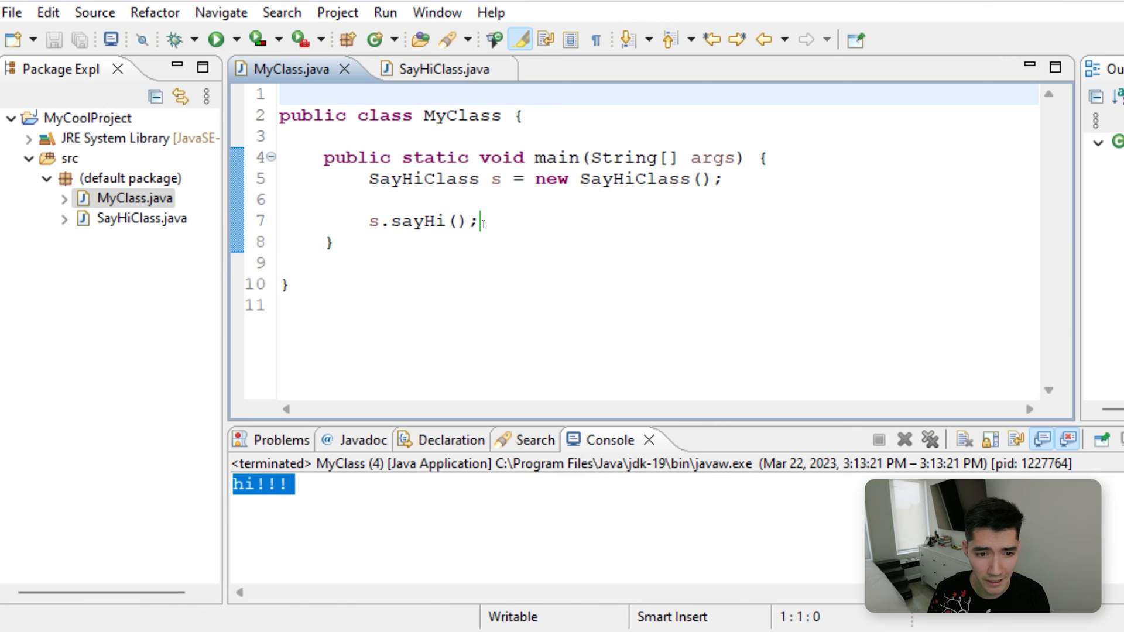
type("s")
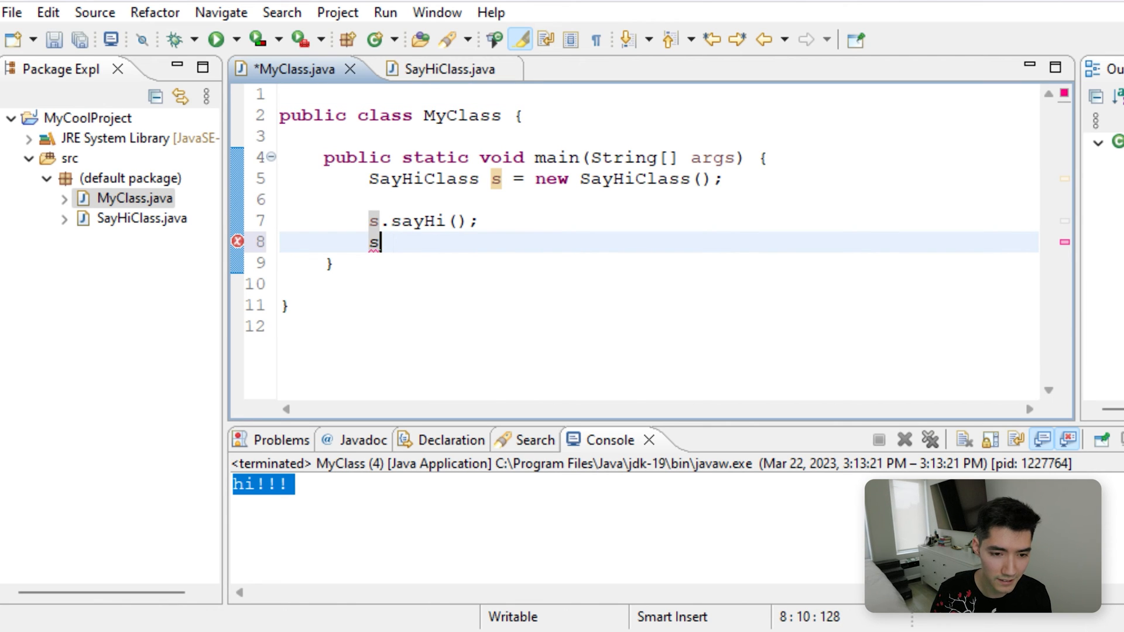
type(".saySomething(null);")
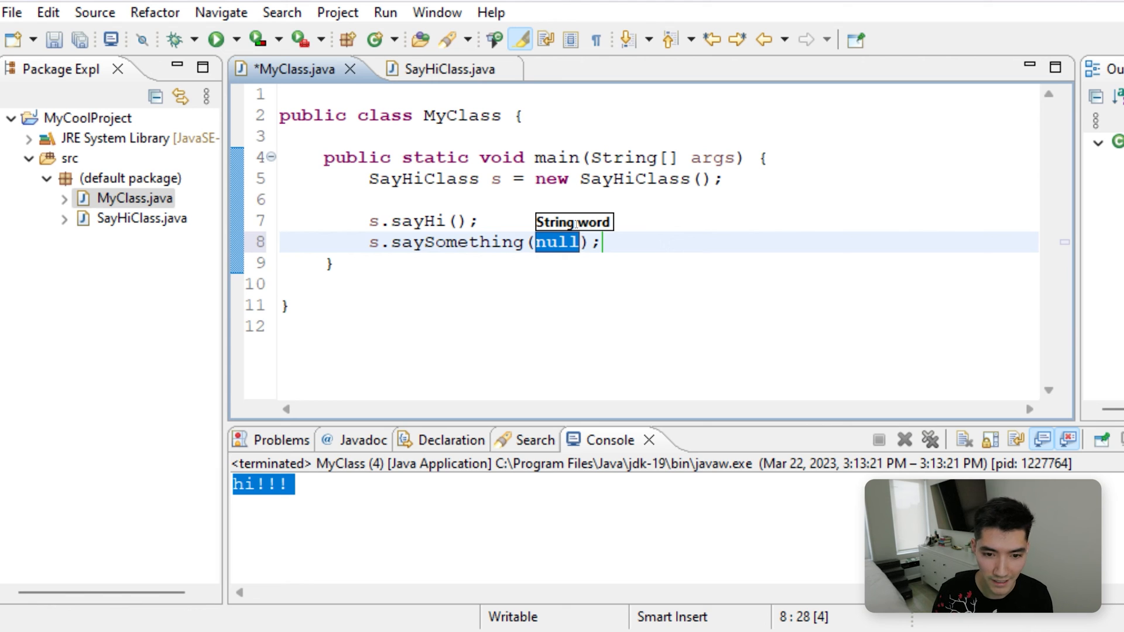
type("\"\"")
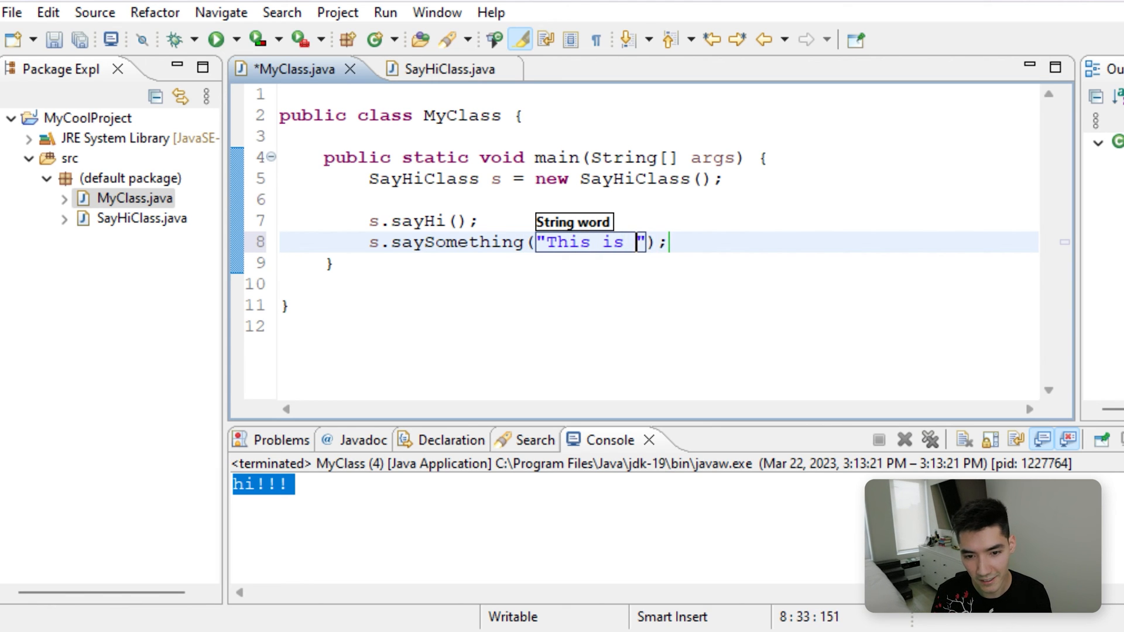
type("so cool!")
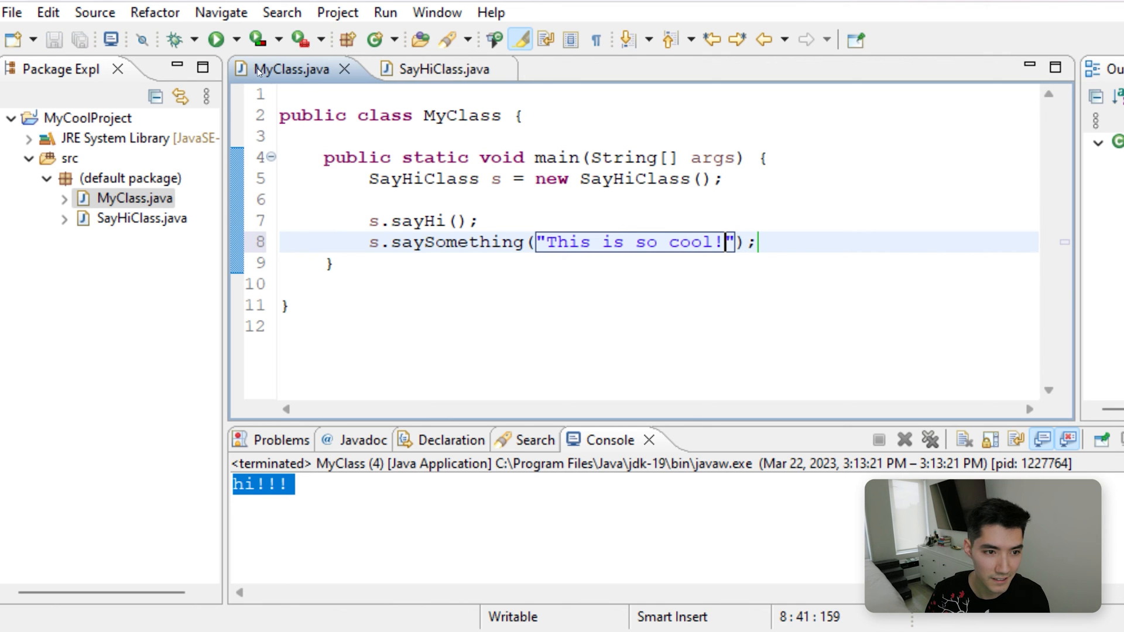
left_click(217, 39)
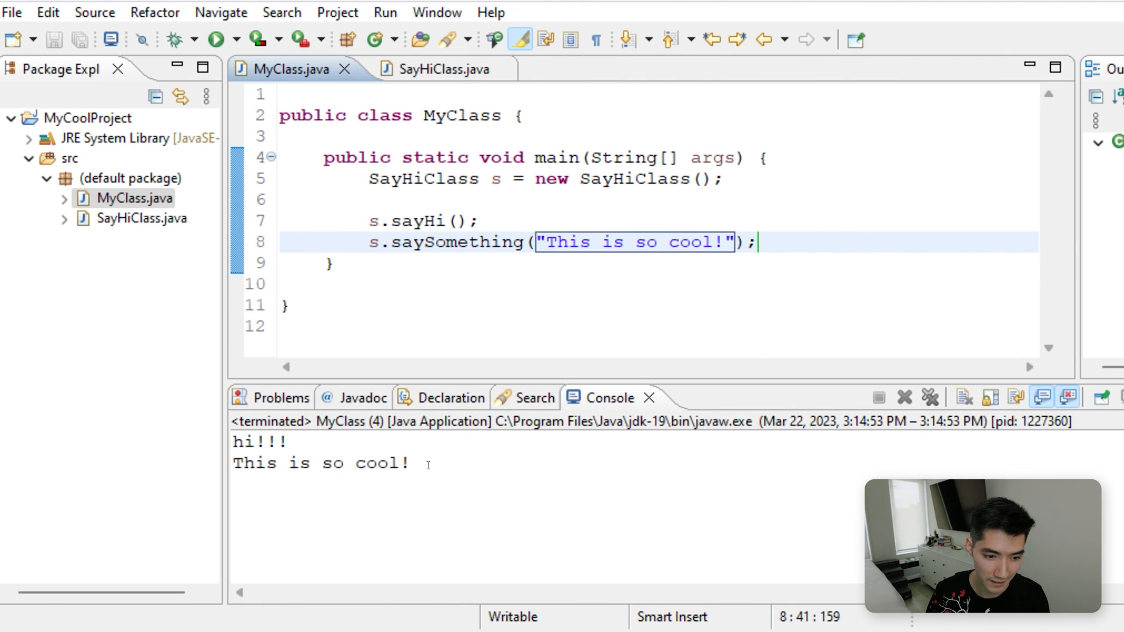
left_click(470, 285)
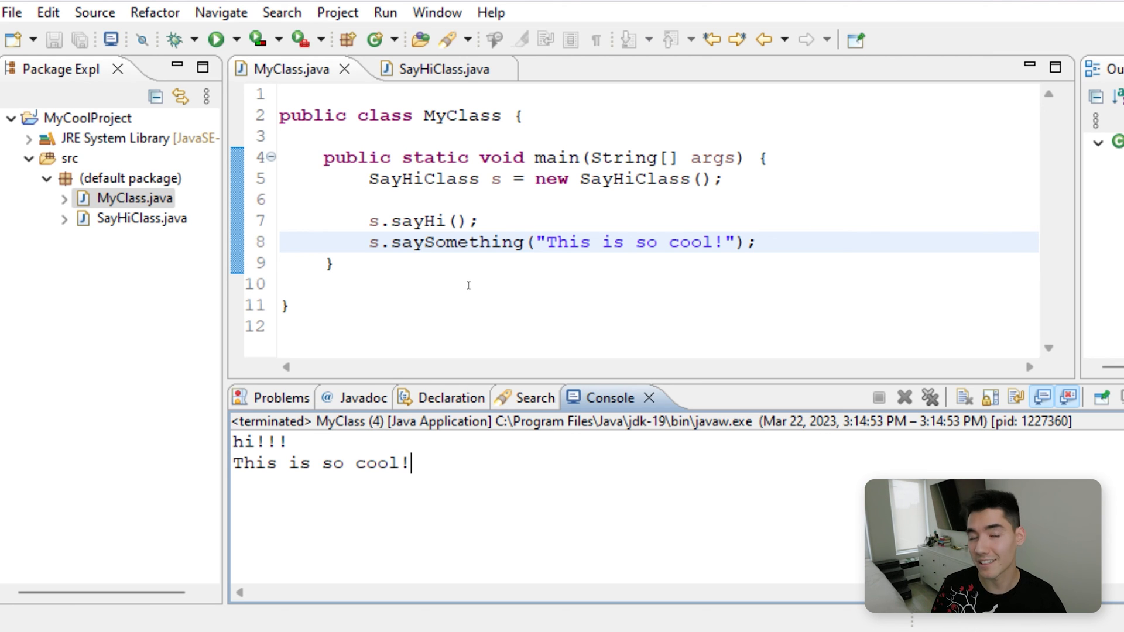
left_click(333, 263)
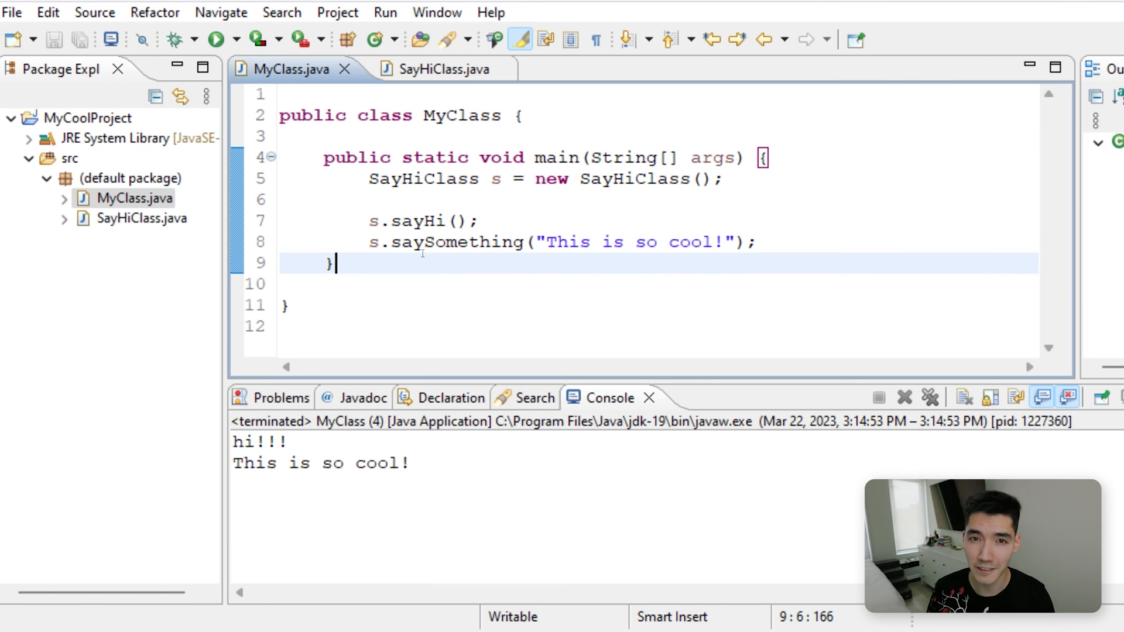